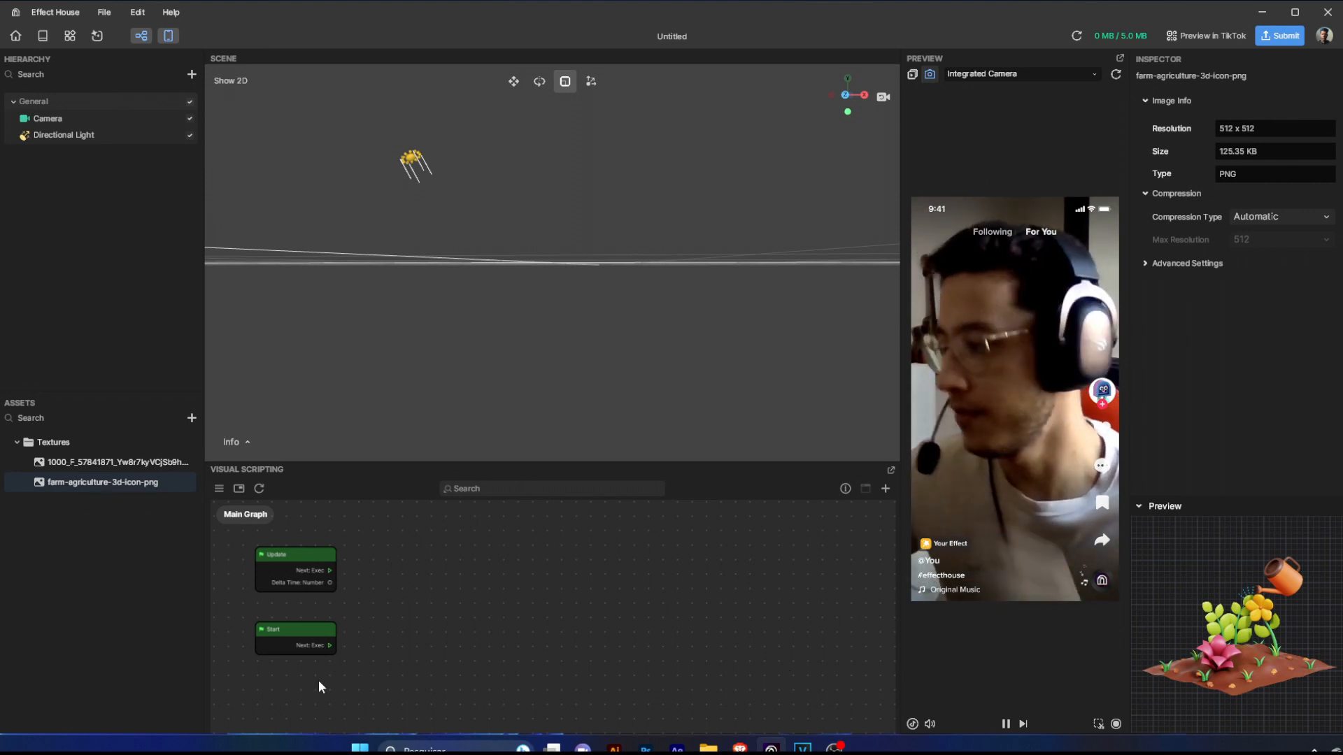
# Add a Plane object to the scene from the Hierarchy
pyautogui.click(192, 419)
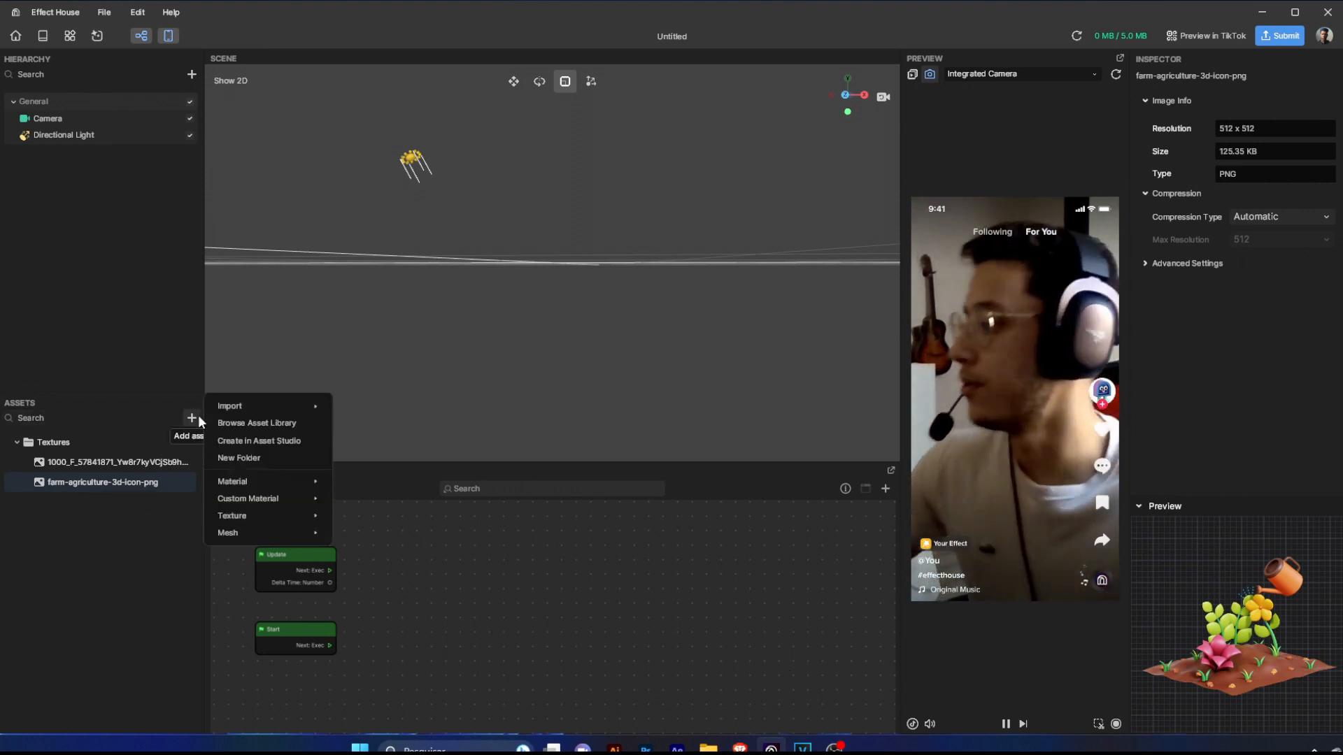
pyautogui.moveTo(228, 405)
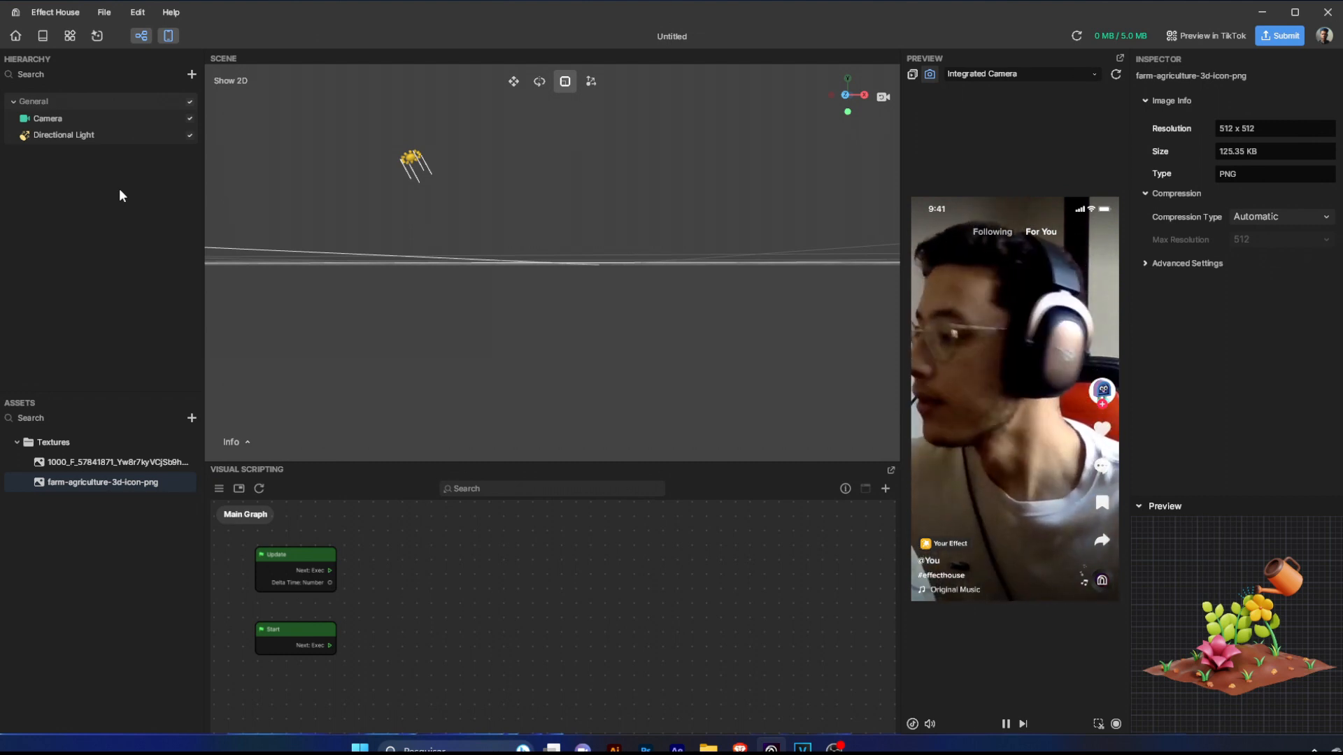
pyautogui.rightClick(119, 196)
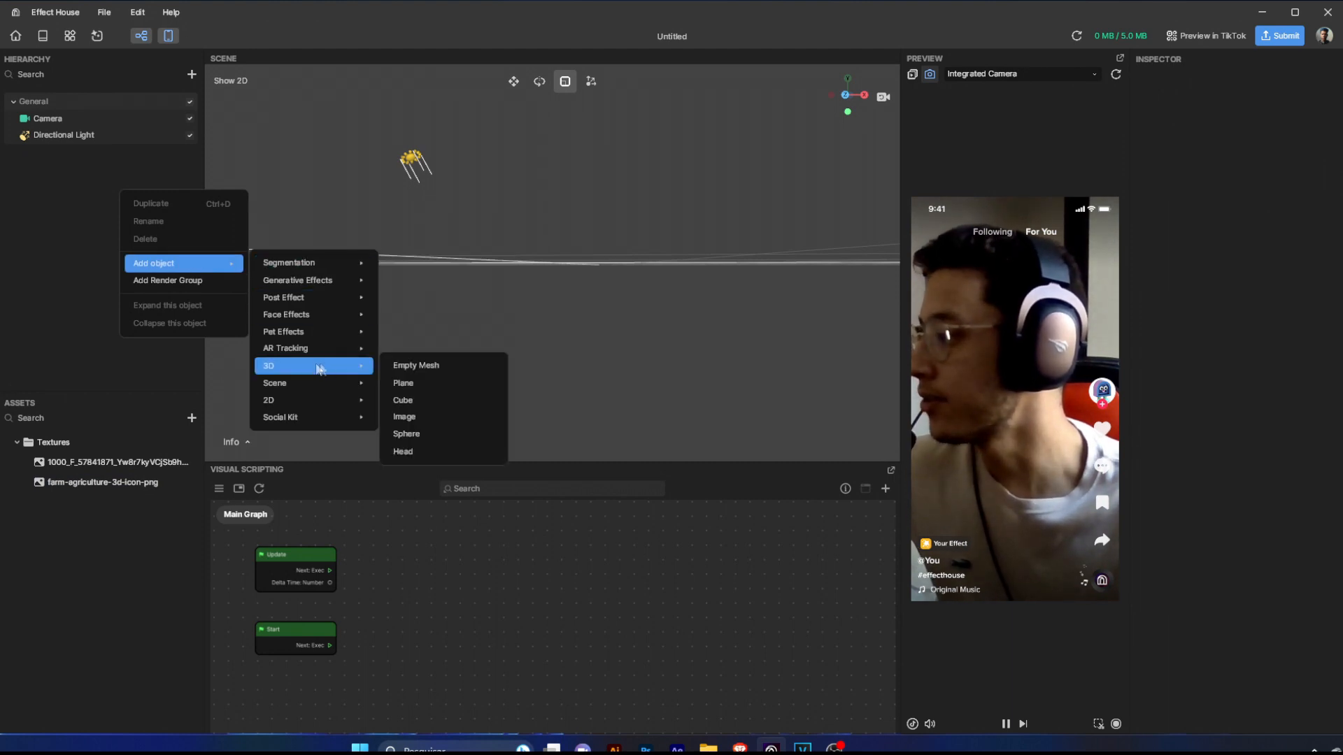
pyautogui.click(403, 382)
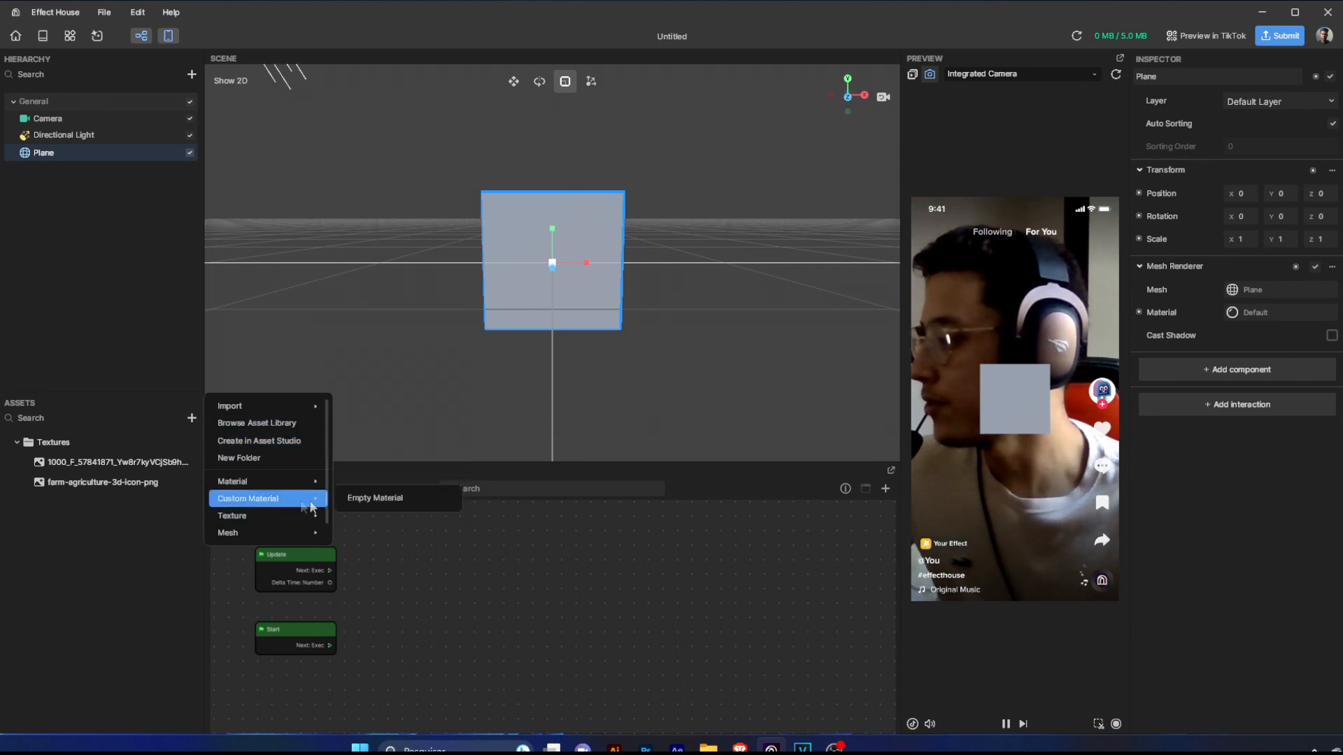
# Create an Empty custom material and assign it to the Plane's Mesh Renderer
pyautogui.click(374, 498)
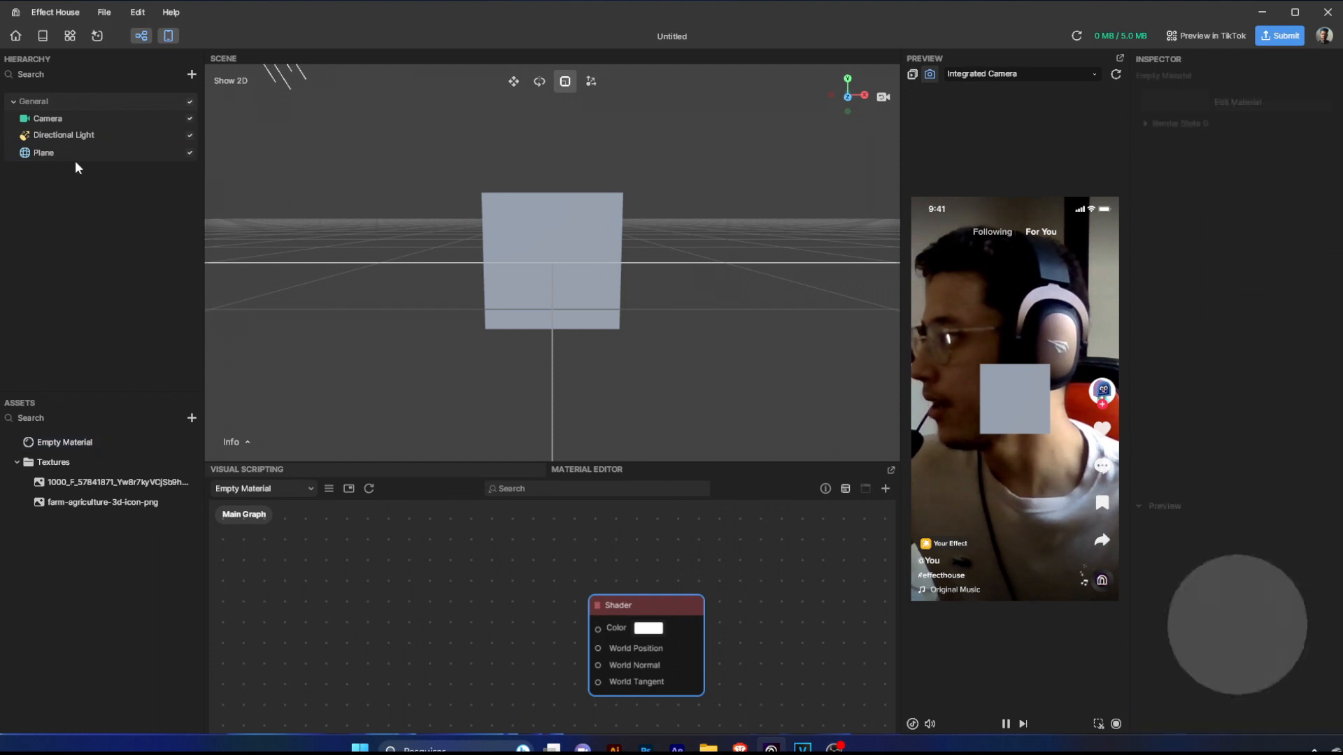
pyautogui.click(43, 153)
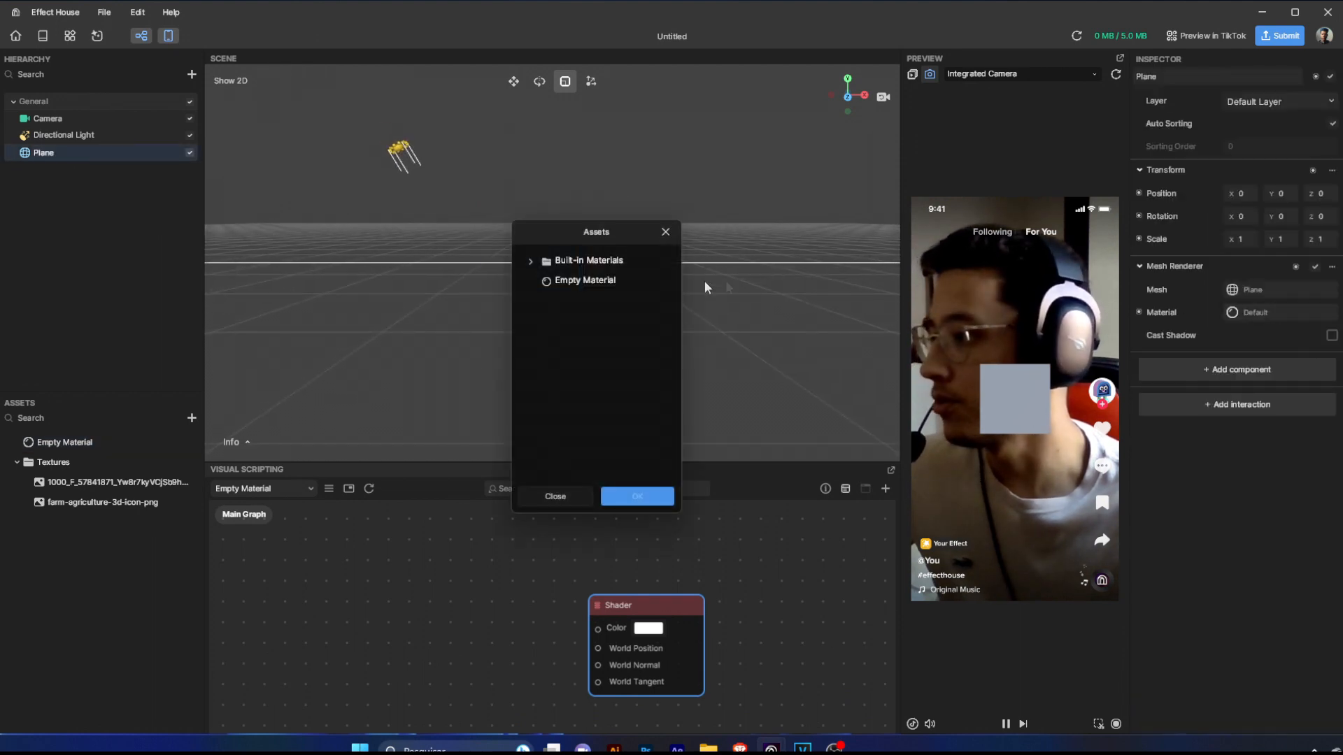
pyautogui.click(637, 497)
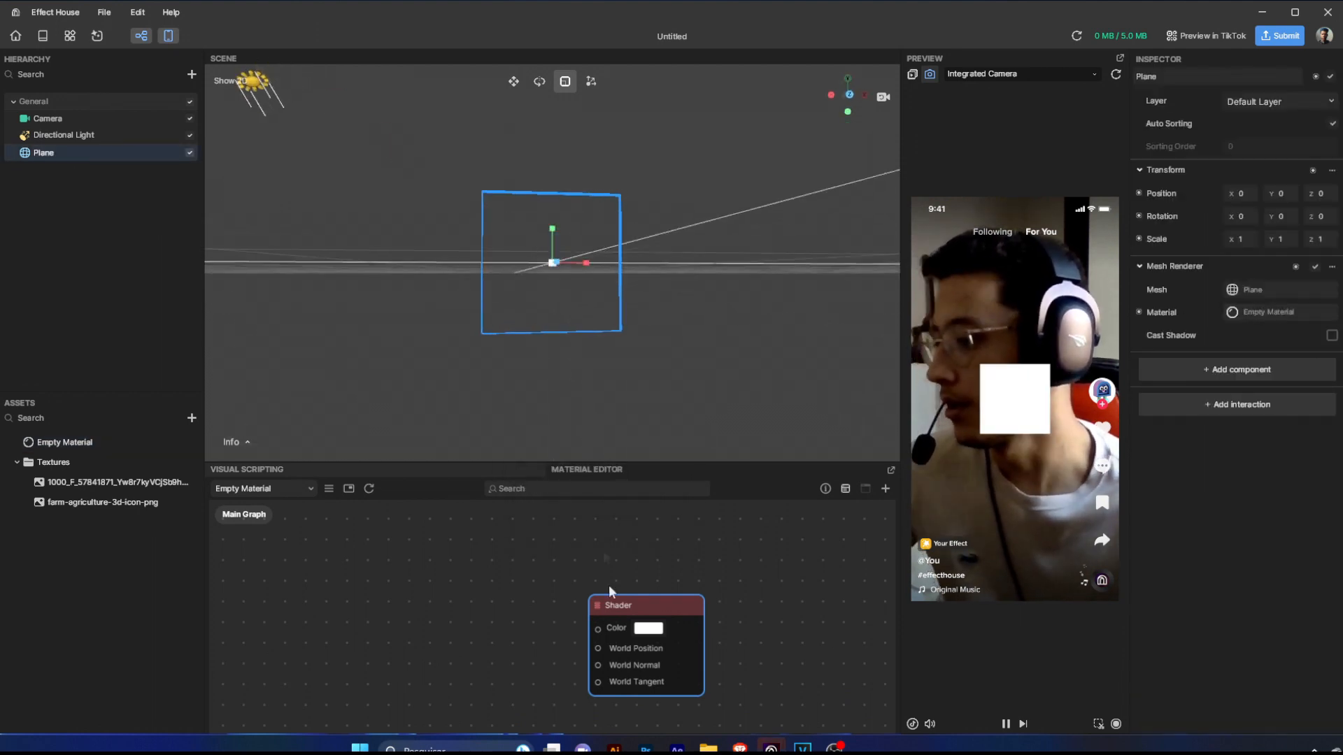
pyautogui.click(649, 629)
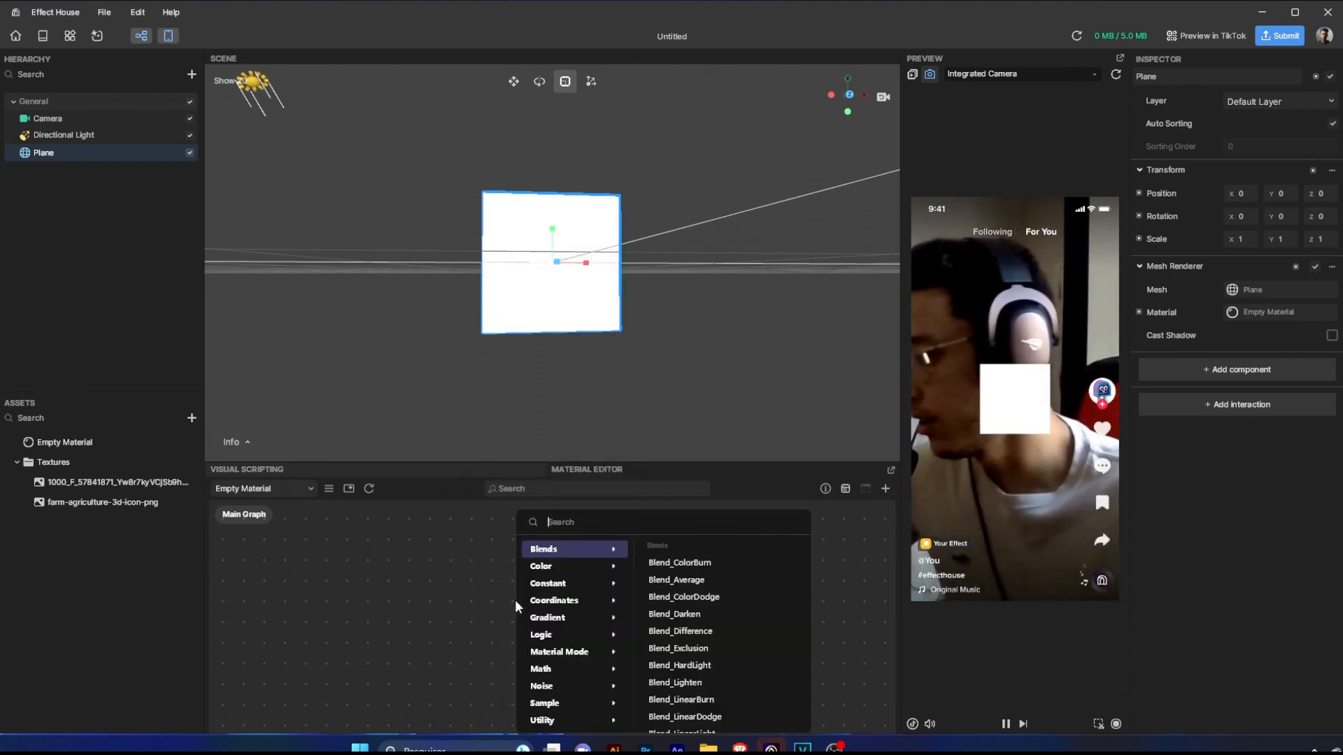
# Add a Sample Texture 2D node using the farm picture texture into the shader colour
pyautogui.write('sample')
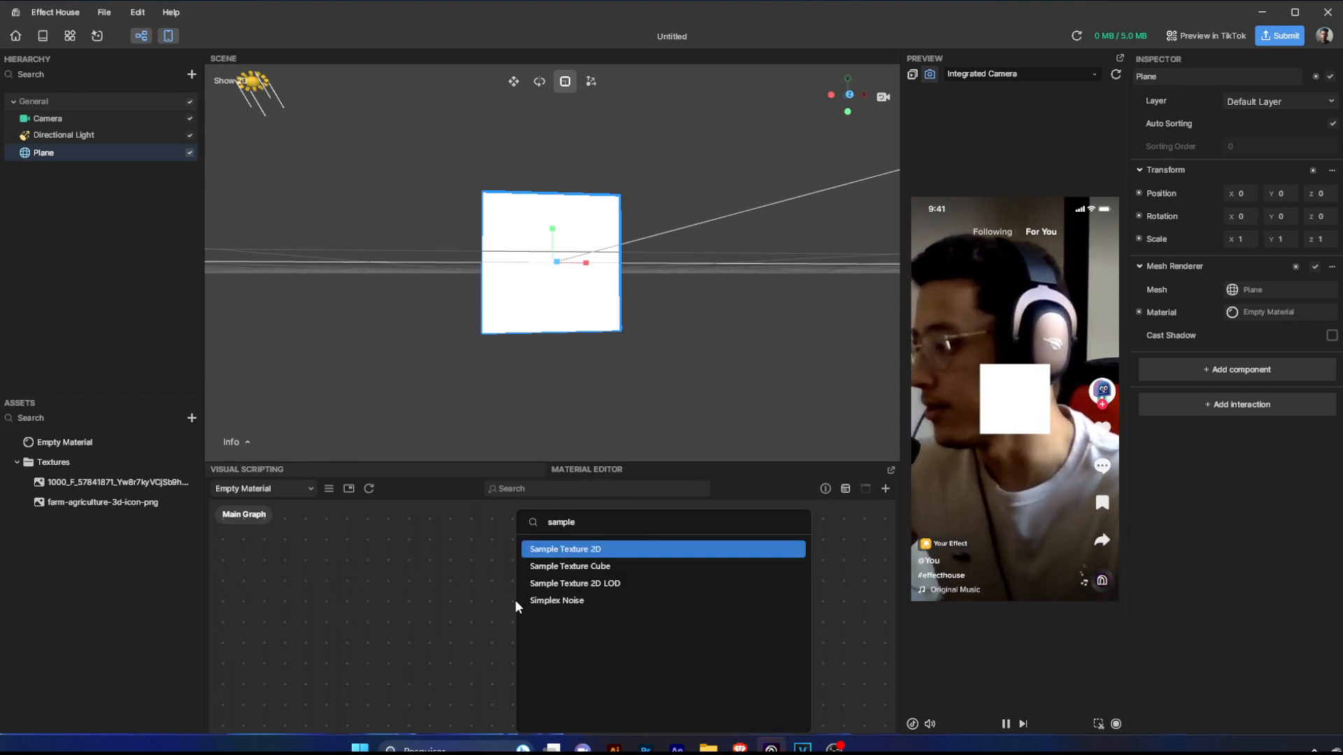
pyautogui.click(565, 549)
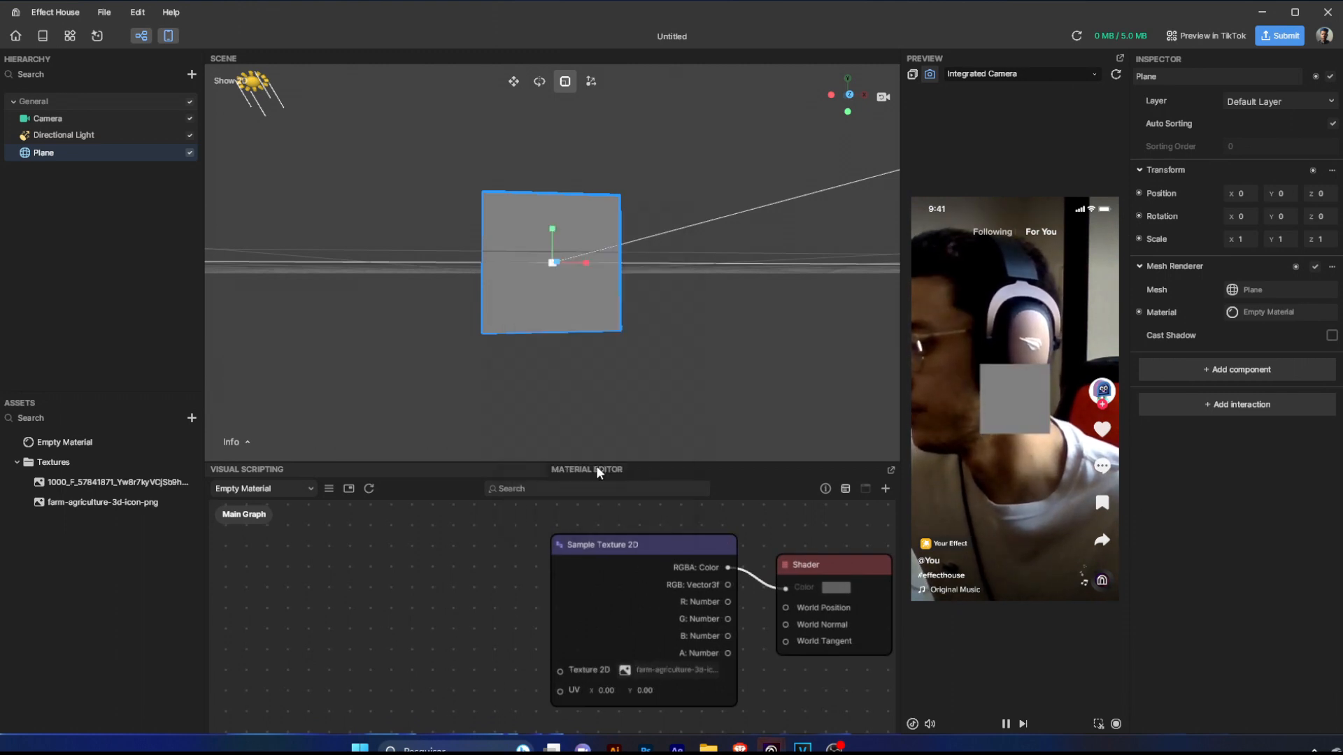
pyautogui.click(102, 502)
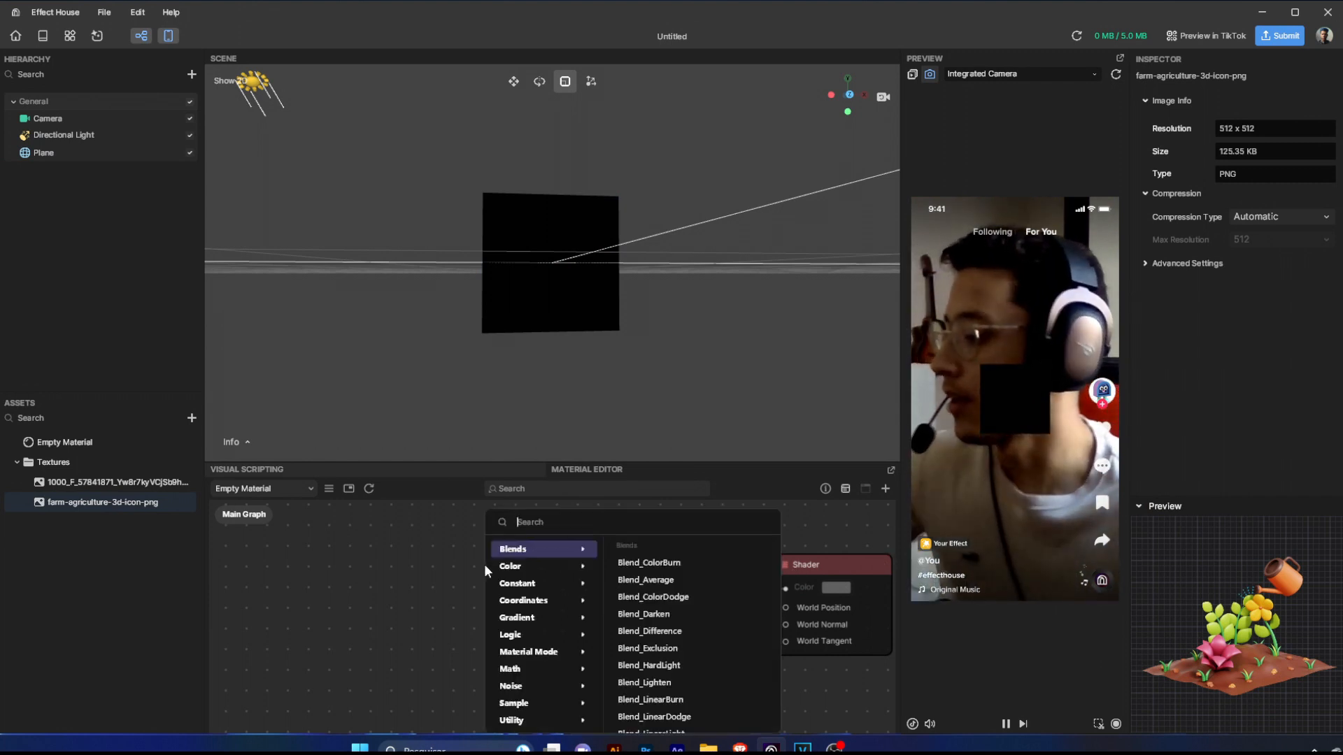
# Feed a Texture Coord node into the farm sampler's UV input
pyautogui.write('tex')
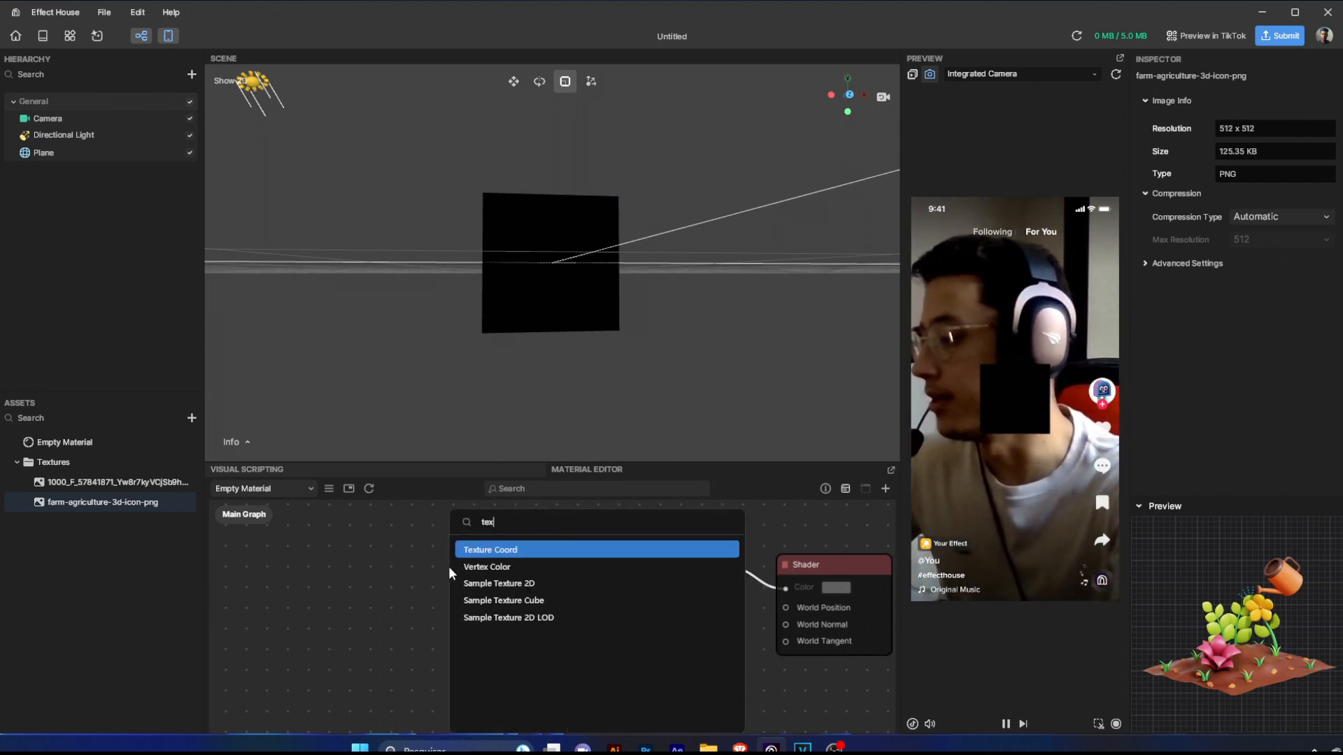
pyautogui.click(499, 584)
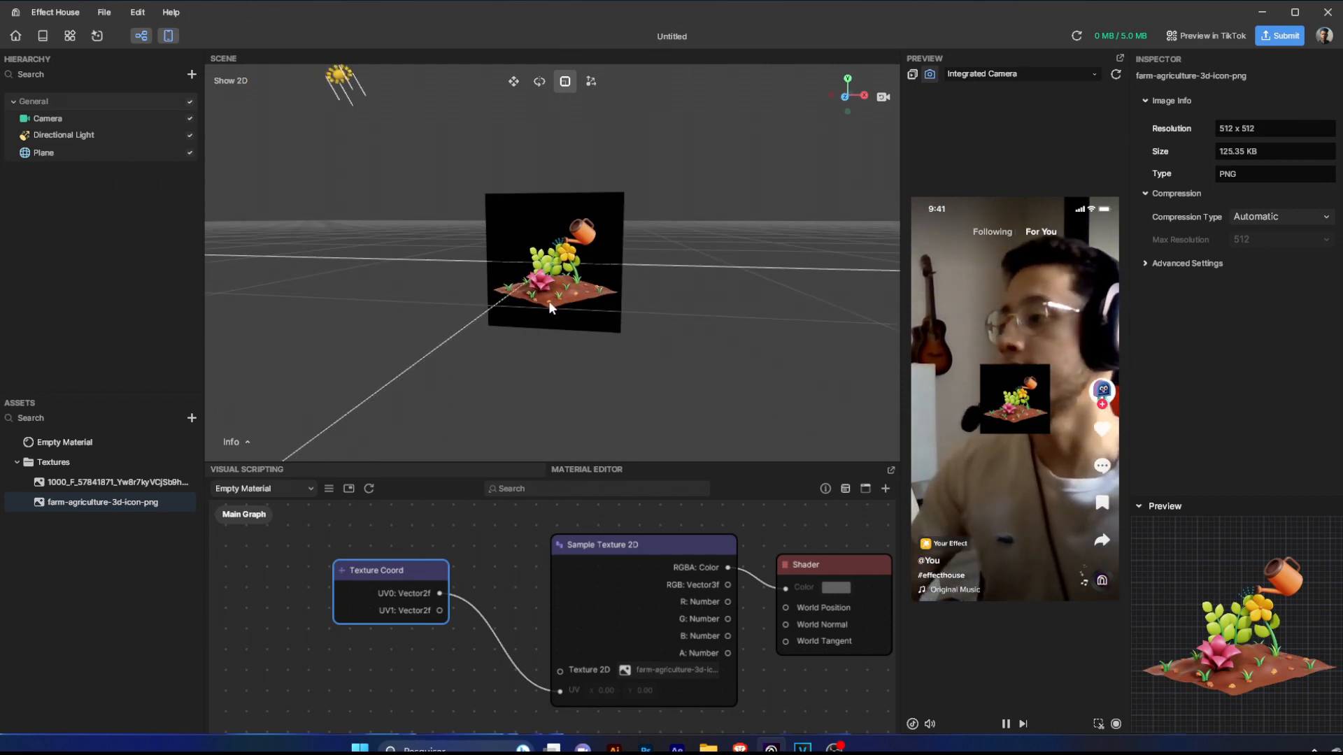
pyautogui.click(42, 153)
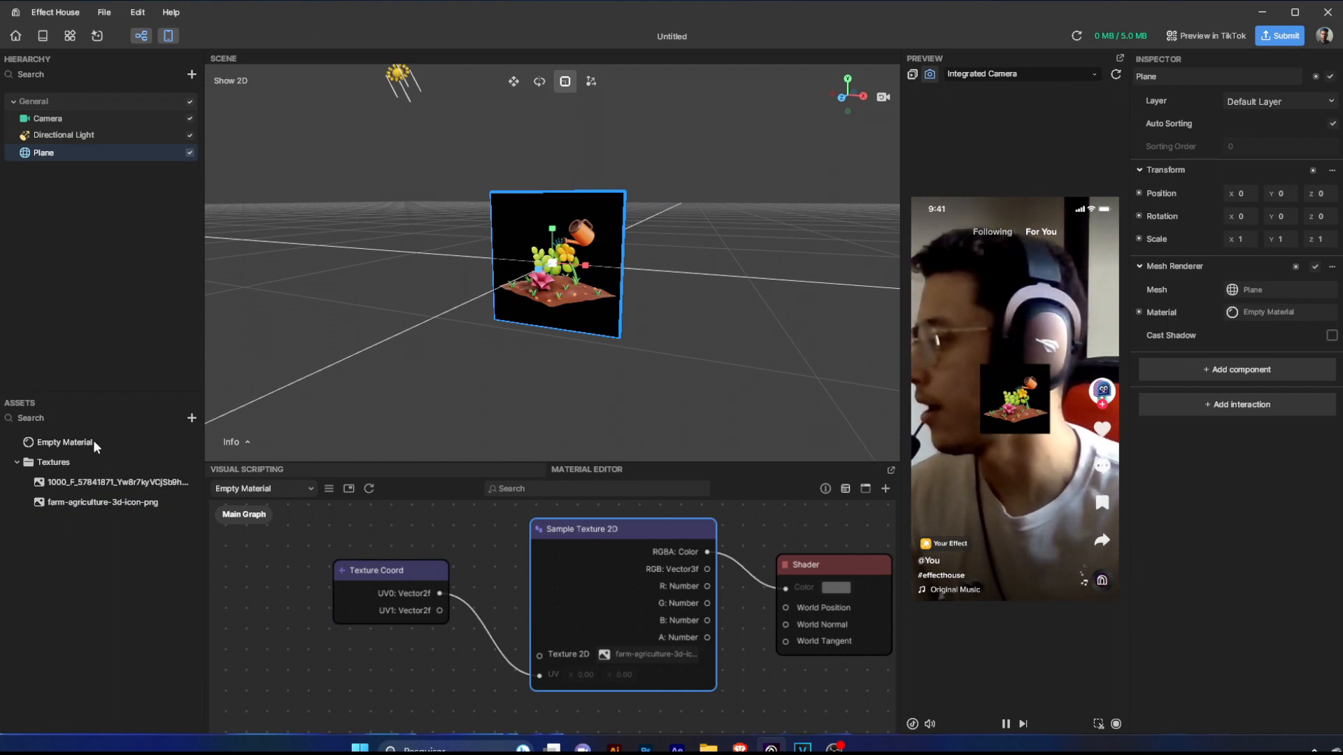
# Set the Empty Material's Blend Mode to Transparent
pyautogui.click(65, 442)
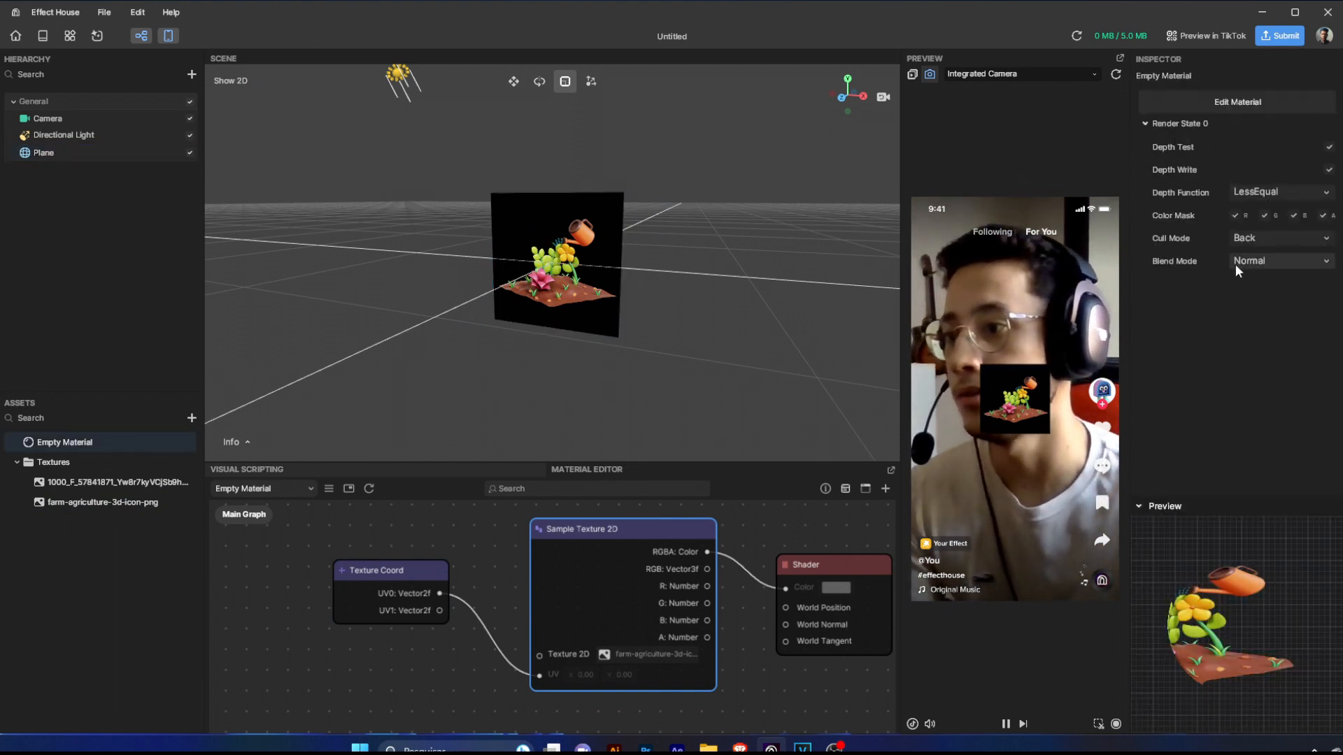
pyautogui.click(1280, 260)
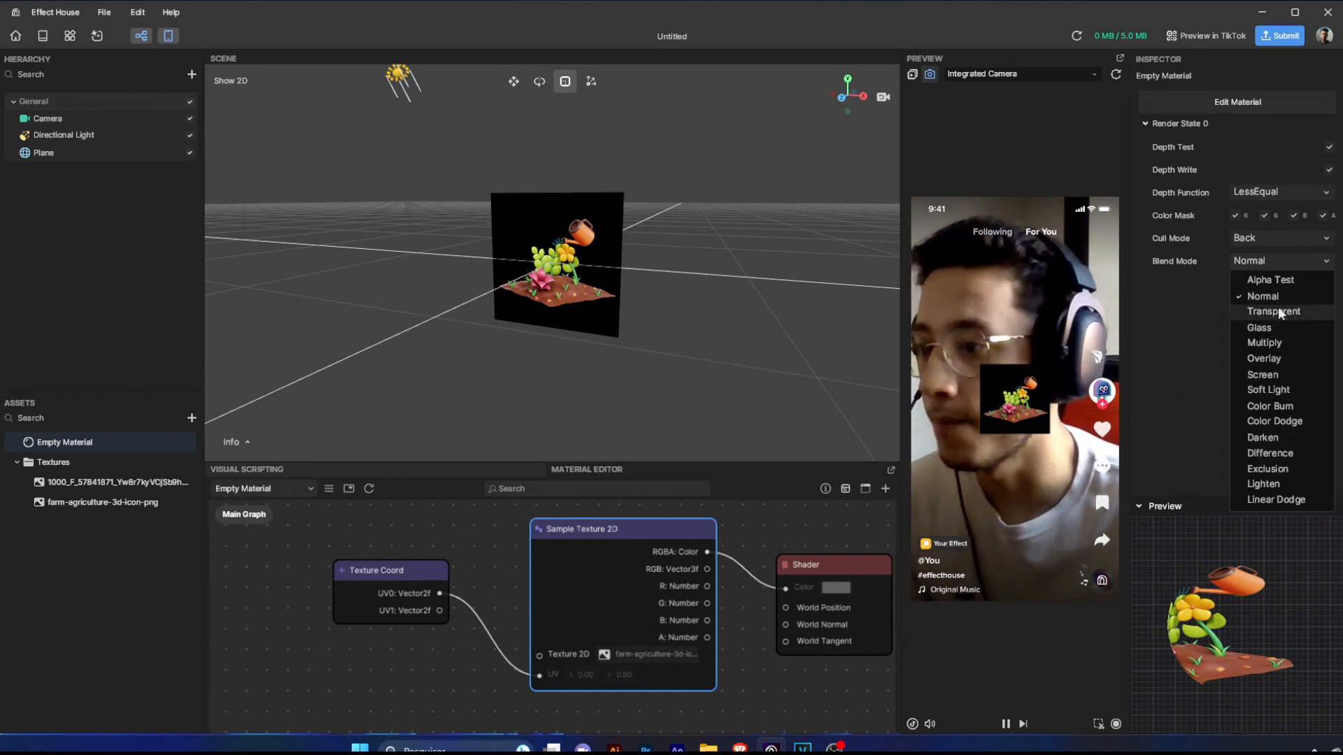
pyautogui.click(1272, 311)
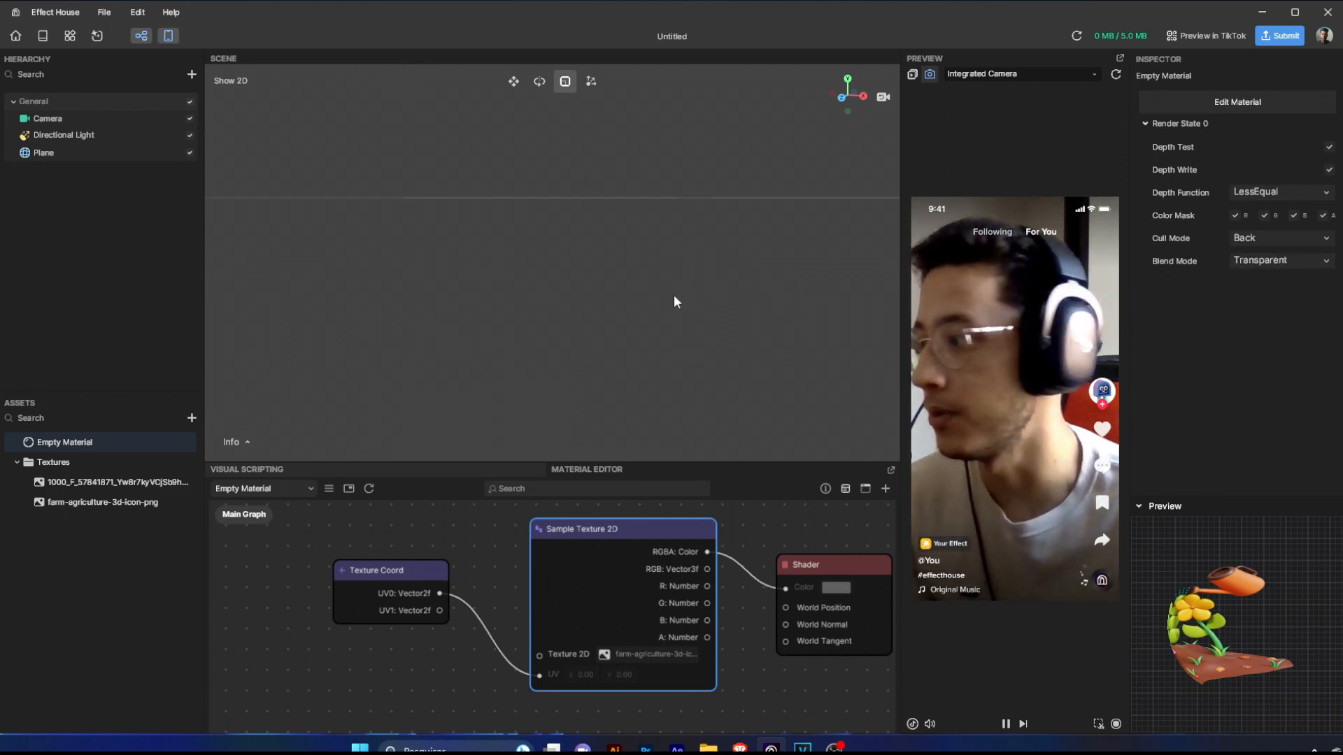
pyautogui.click(42, 153)
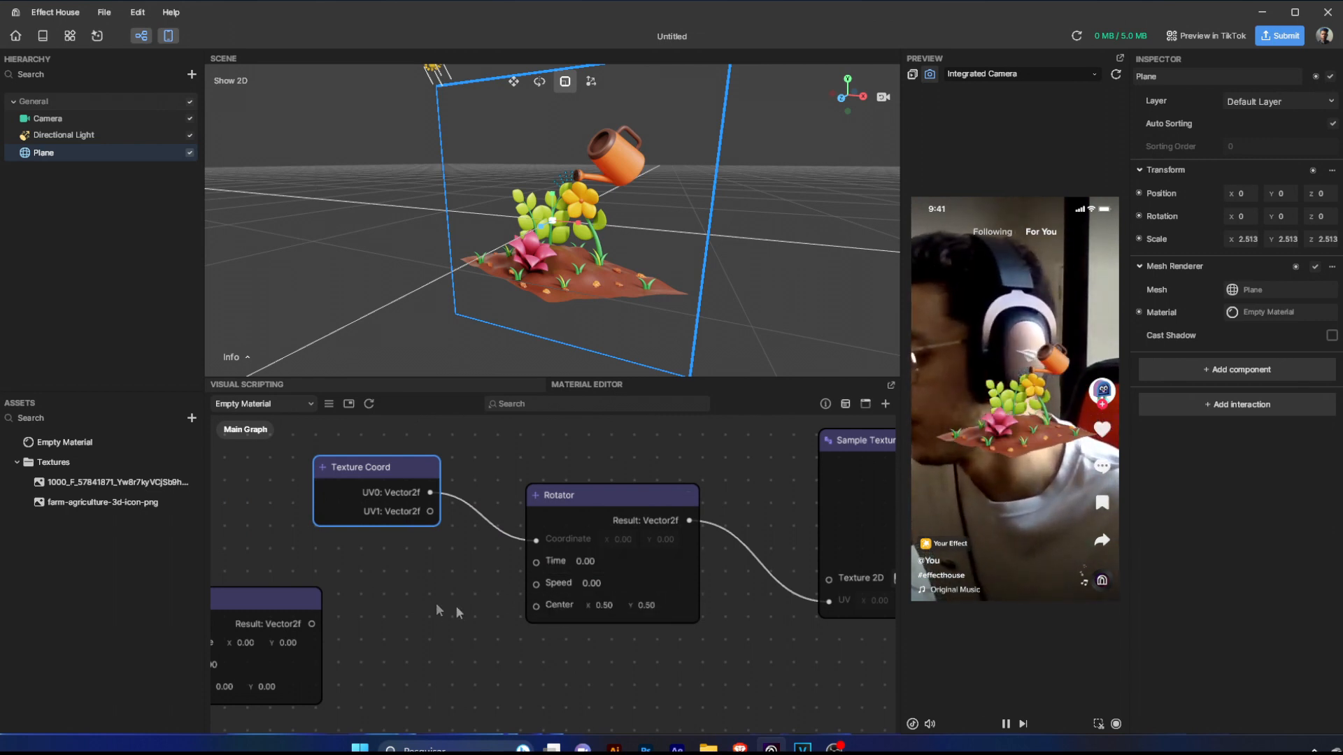
# Add a Timer node driving the texture coordinates, testing a speed of 2.00
pyautogui.write('time')
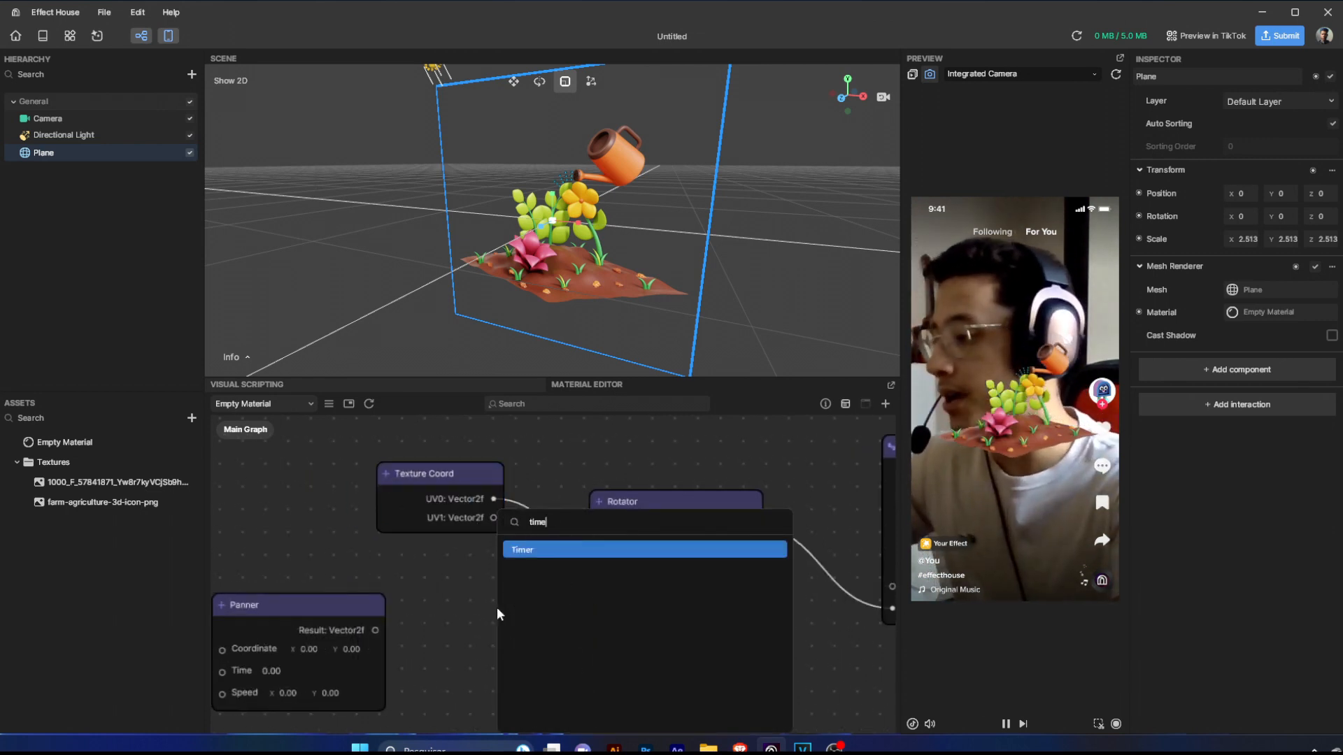
pyautogui.click(522, 550)
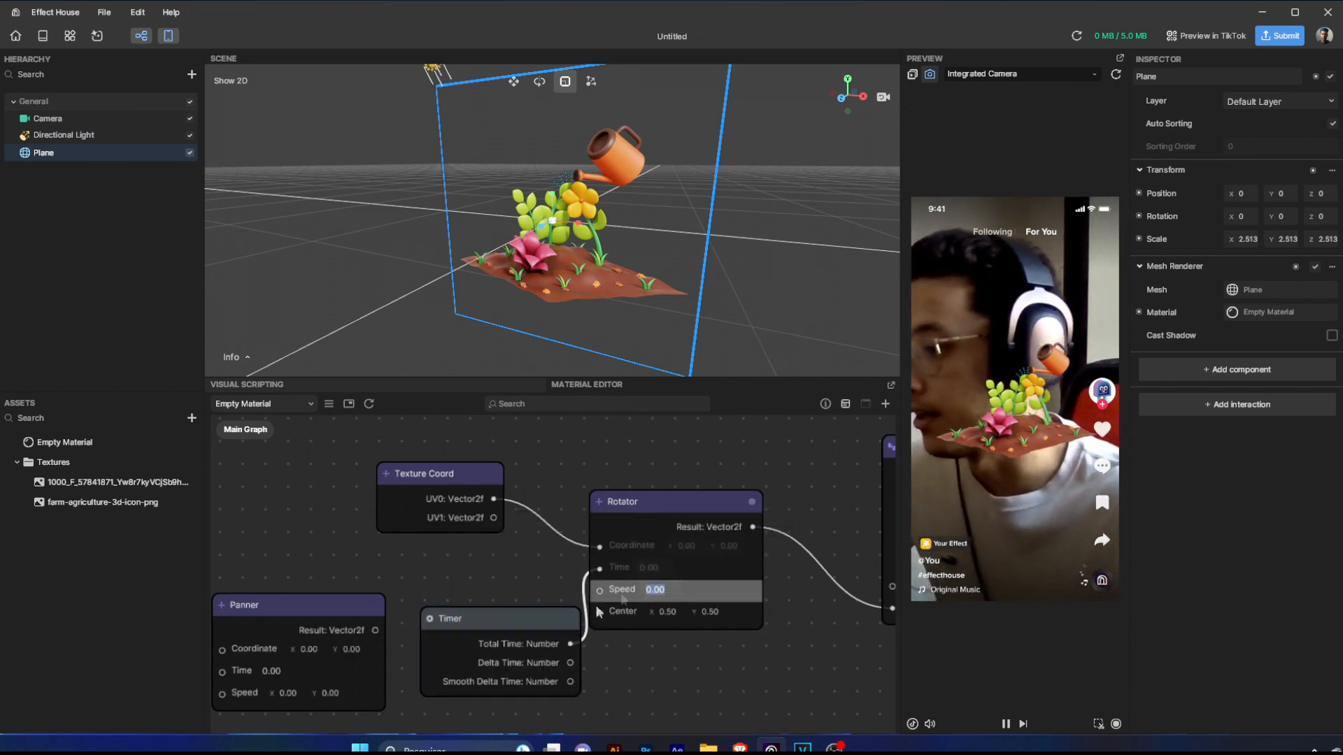
pyautogui.write('2.00')
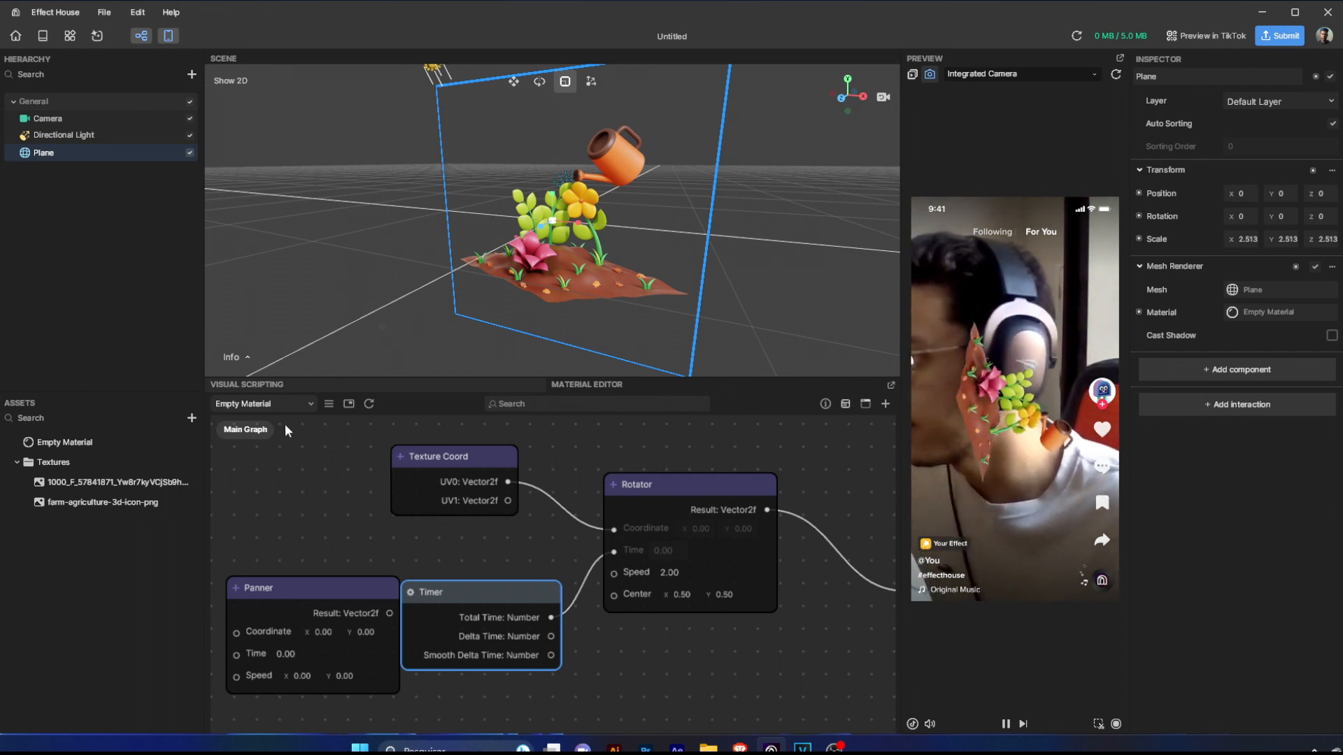
pyautogui.moveTo(287, 431); pyautogui.dragTo(756, 287)
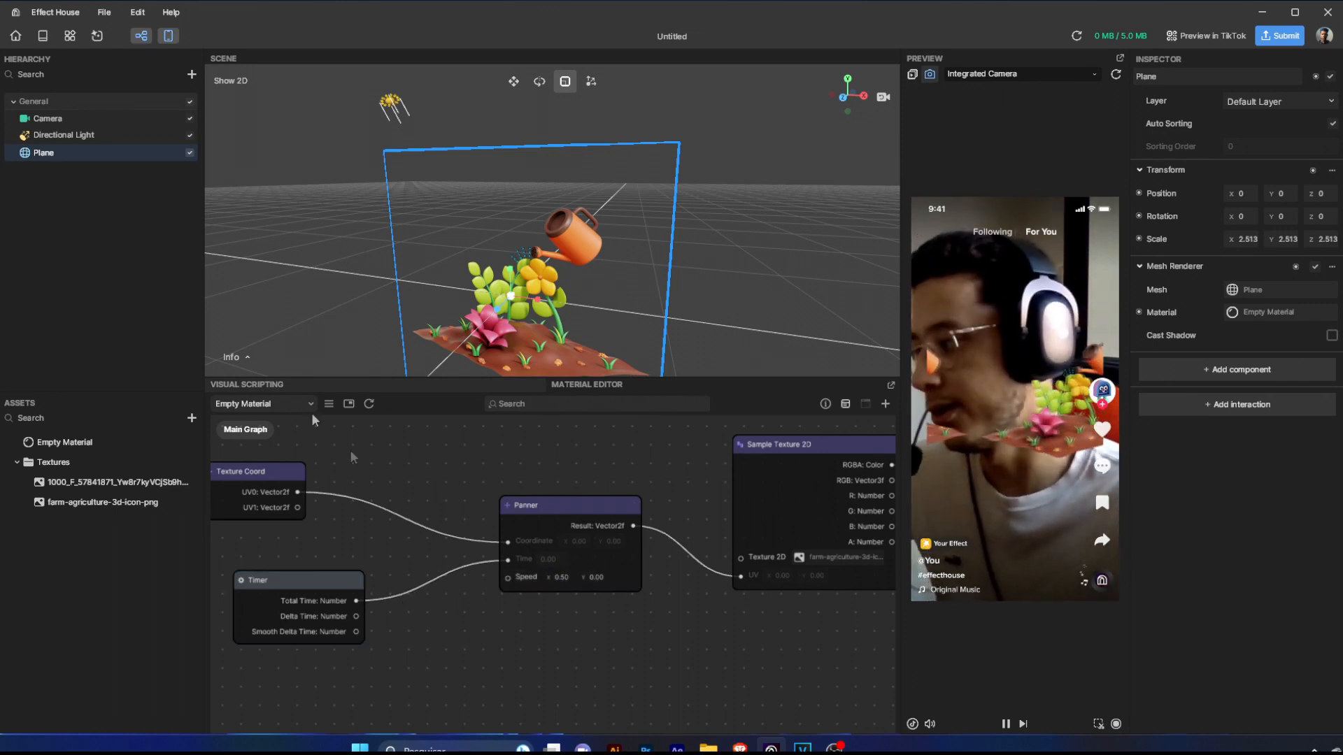
pyautogui.click(64, 442)
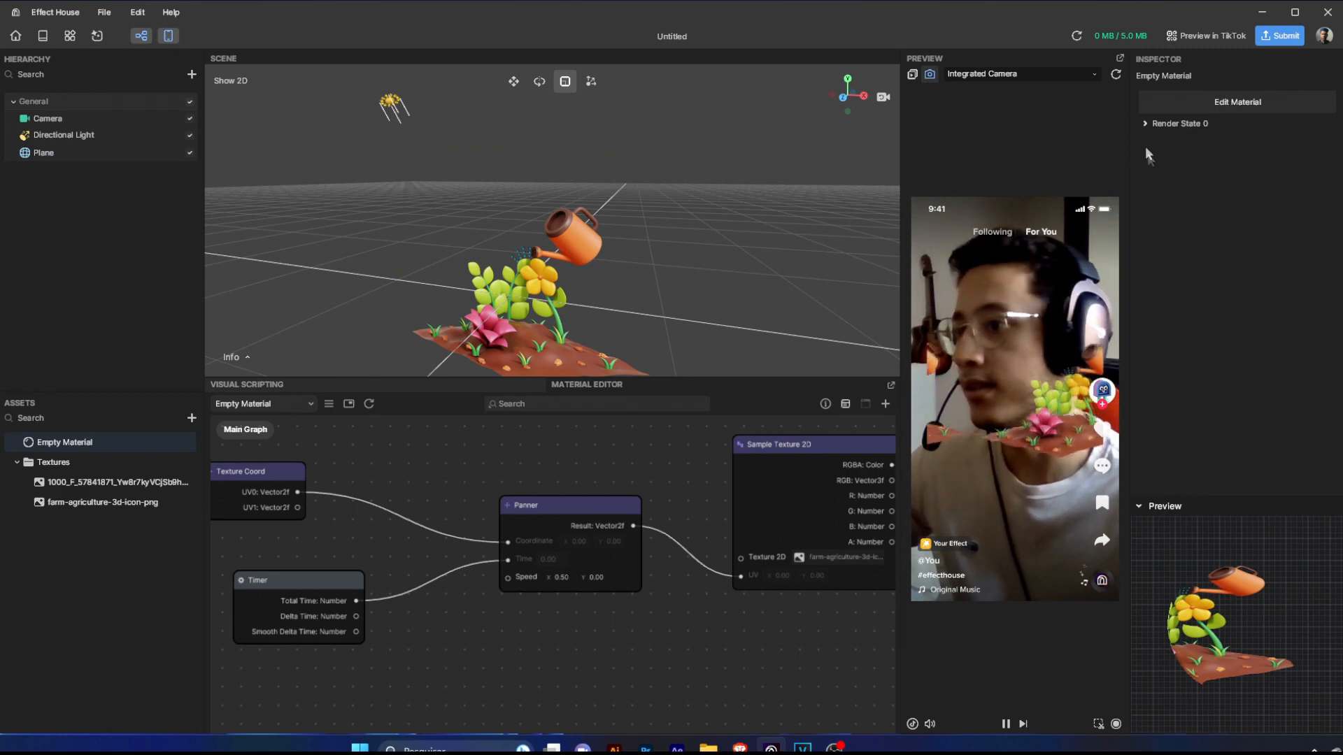
pyautogui.click(1145, 123)
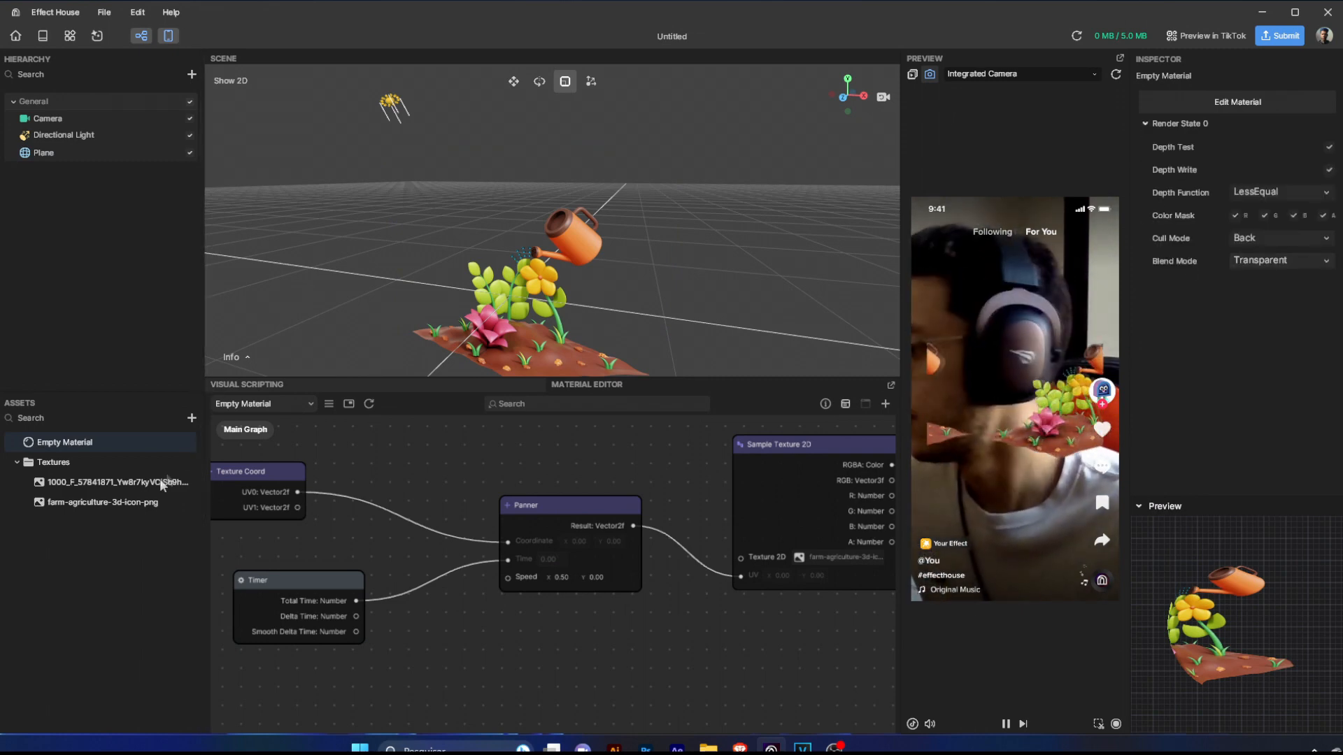
pyautogui.click(100, 502)
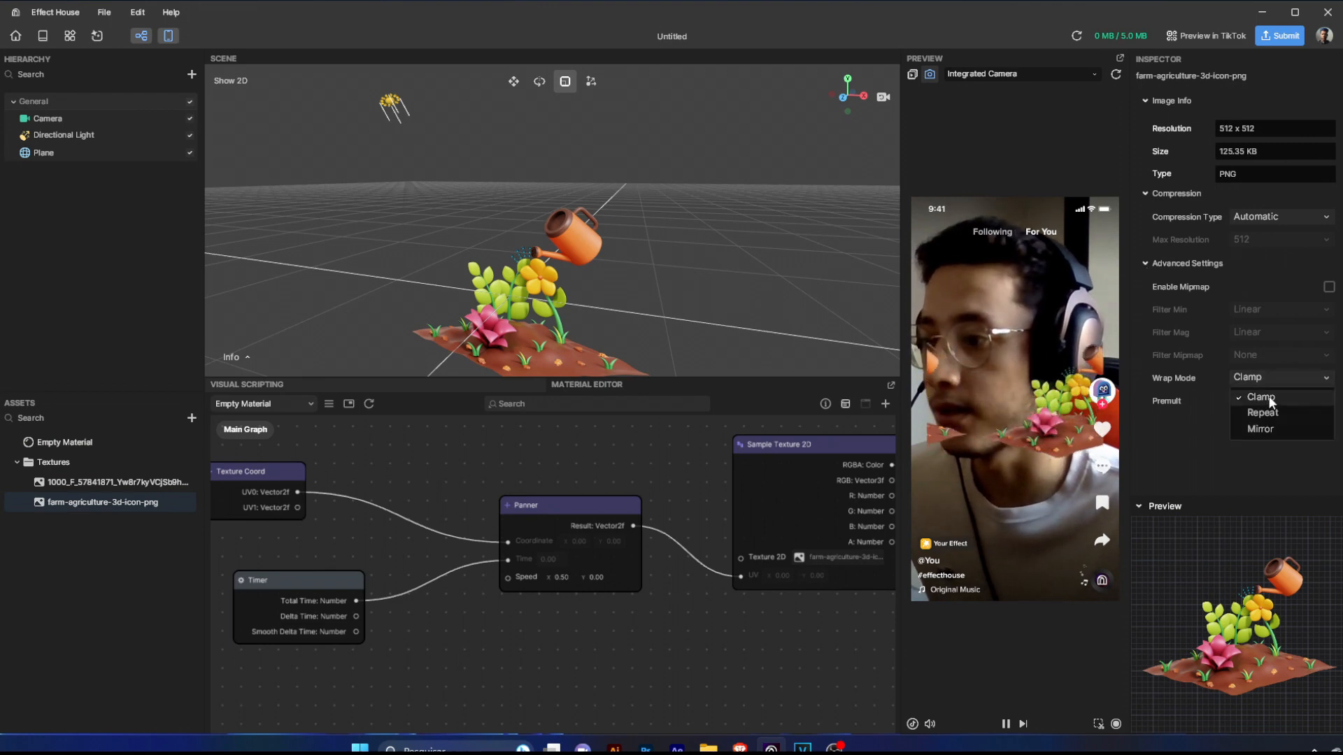
pyautogui.click(1263, 412)
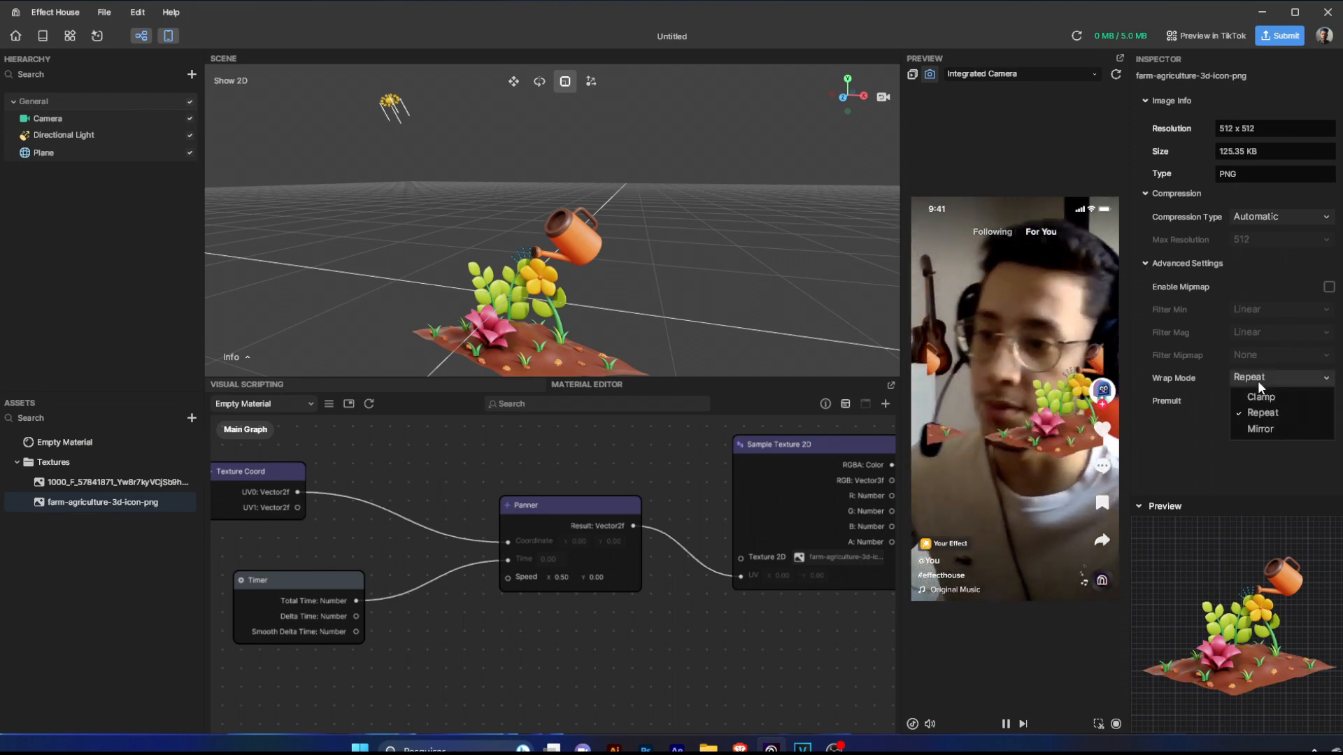
pyautogui.click(1260, 396)
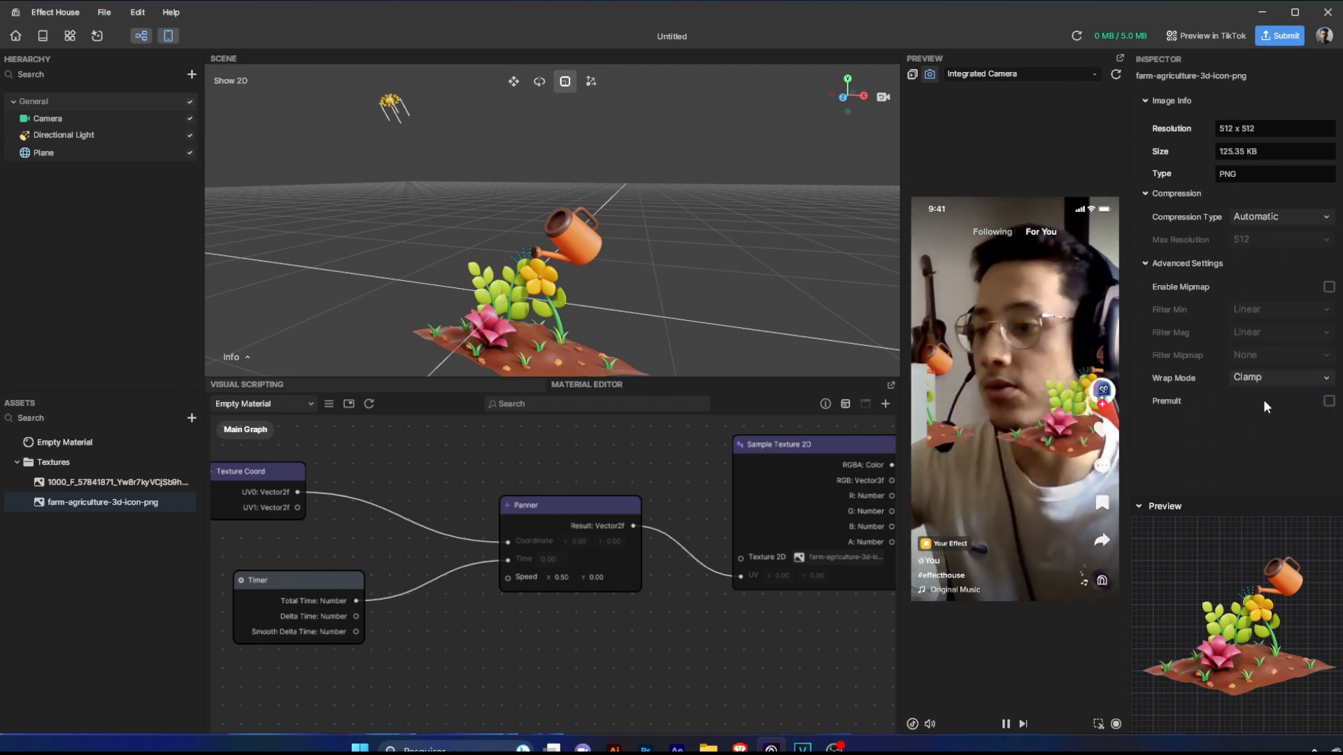
pyautogui.click(1276, 378)
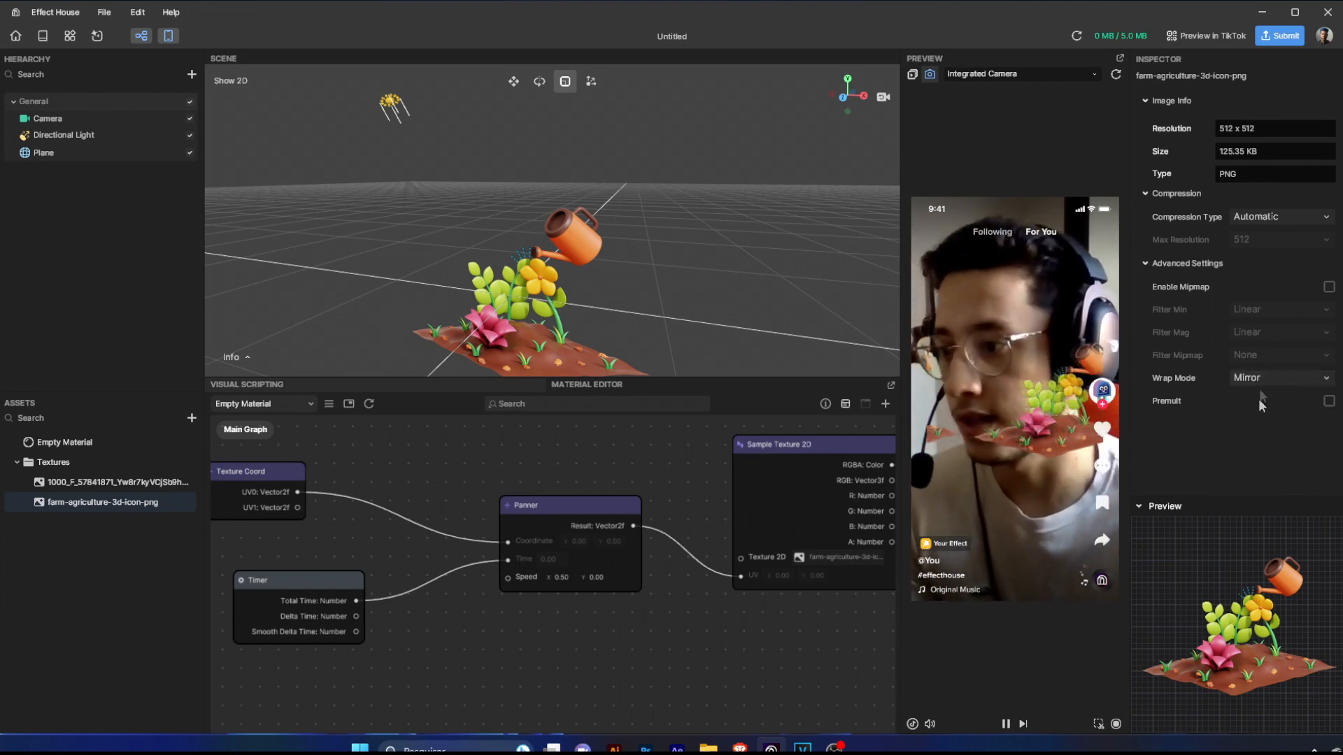
pyautogui.click(1281, 378)
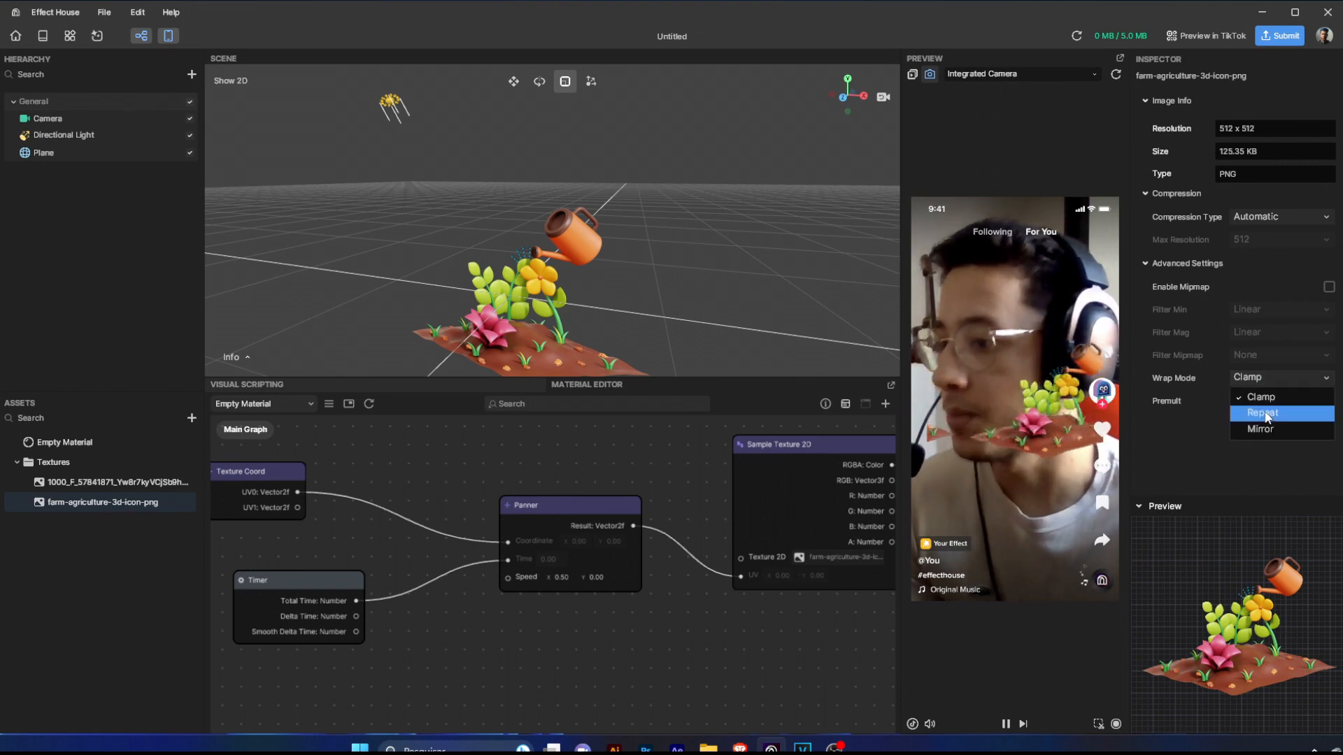
pyautogui.click(1260, 396)
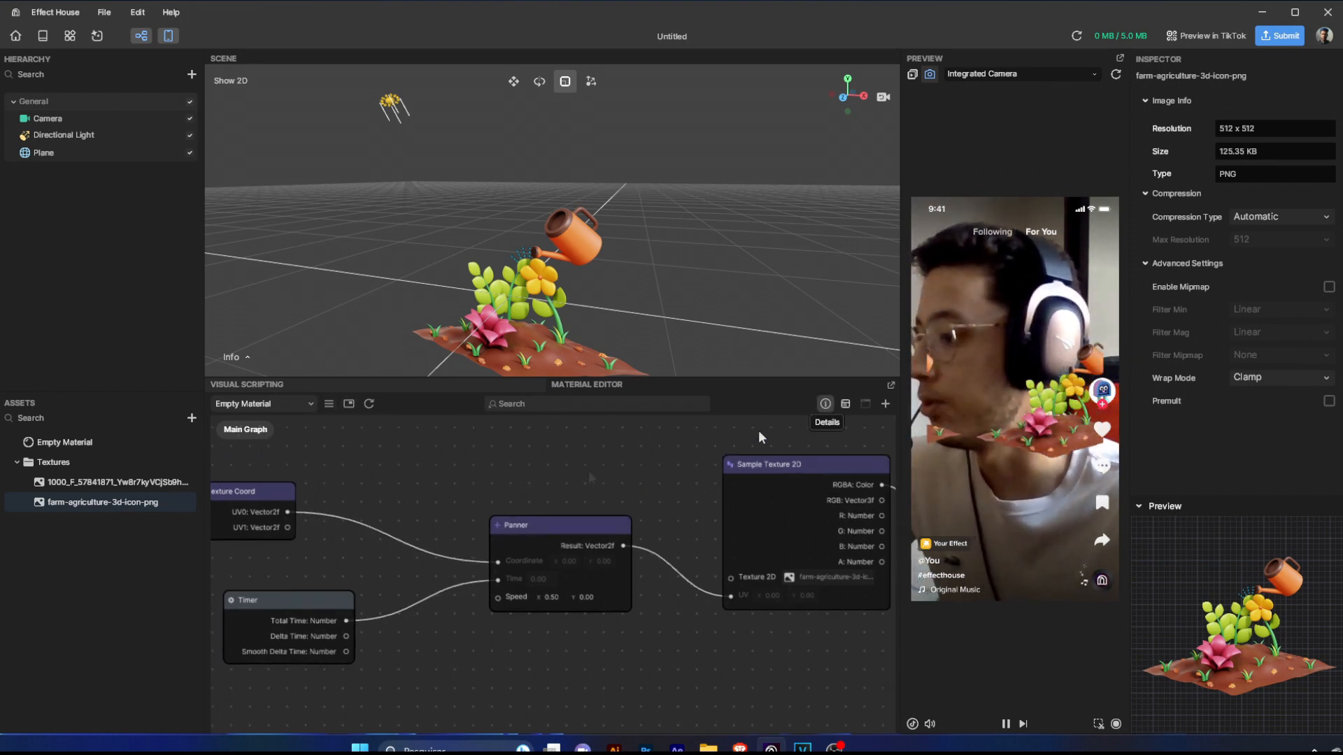
# Import the 2D transform pack .subgraph file via My Items > Imported Subgraphs
pyautogui.click(328, 404)
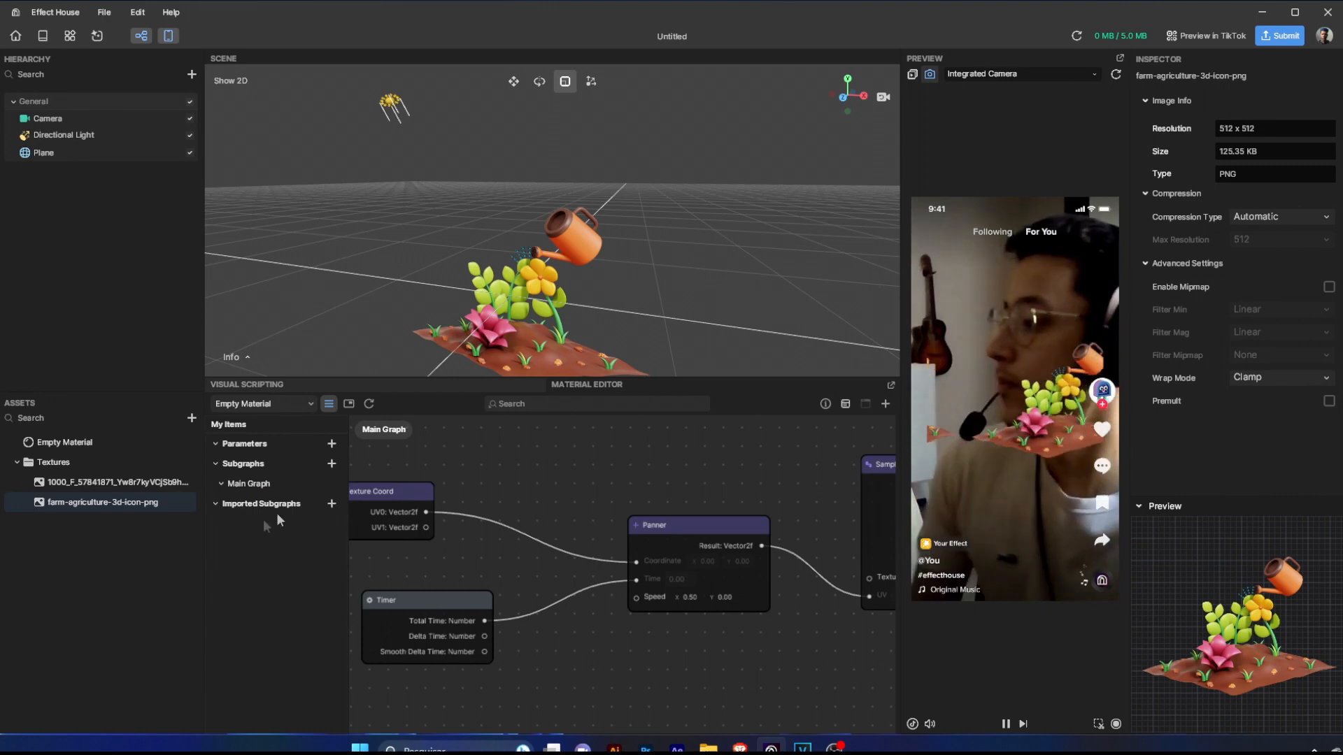
pyautogui.click(331, 504)
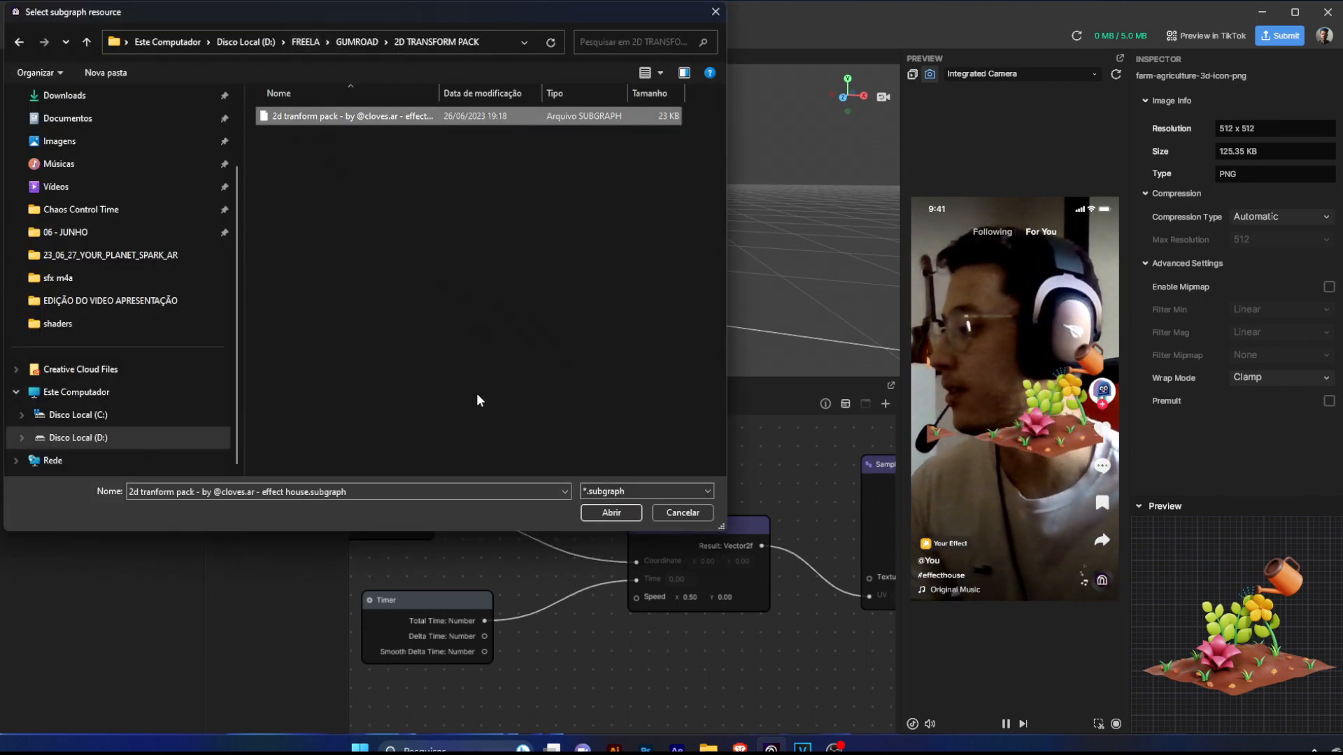
pyautogui.click(610, 512)
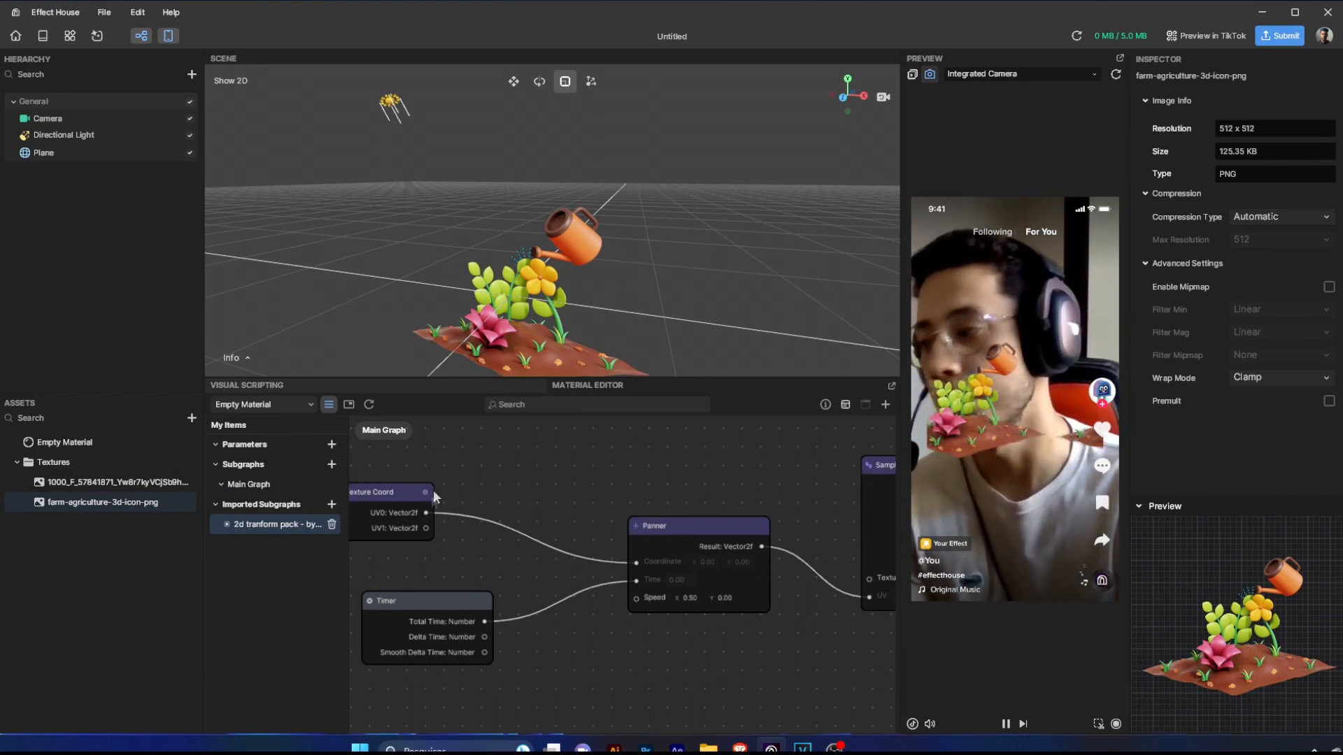
# Place the 2D Transform Pack node in the graph and test horizontal and vertical translation offsets
pyautogui.moveTo(390, 492); pyautogui.dragTo(453, 493)
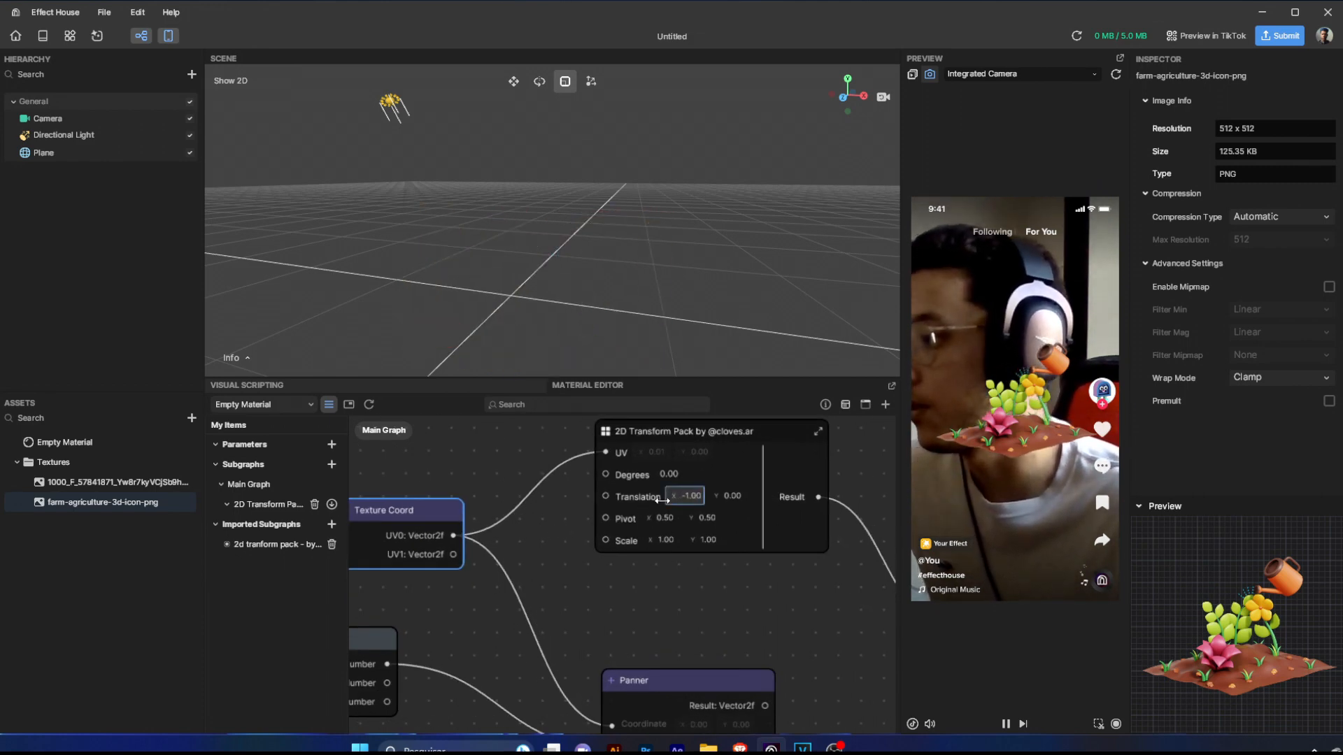
pyautogui.moveTo(685, 496); pyautogui.dragTo(693, 496)
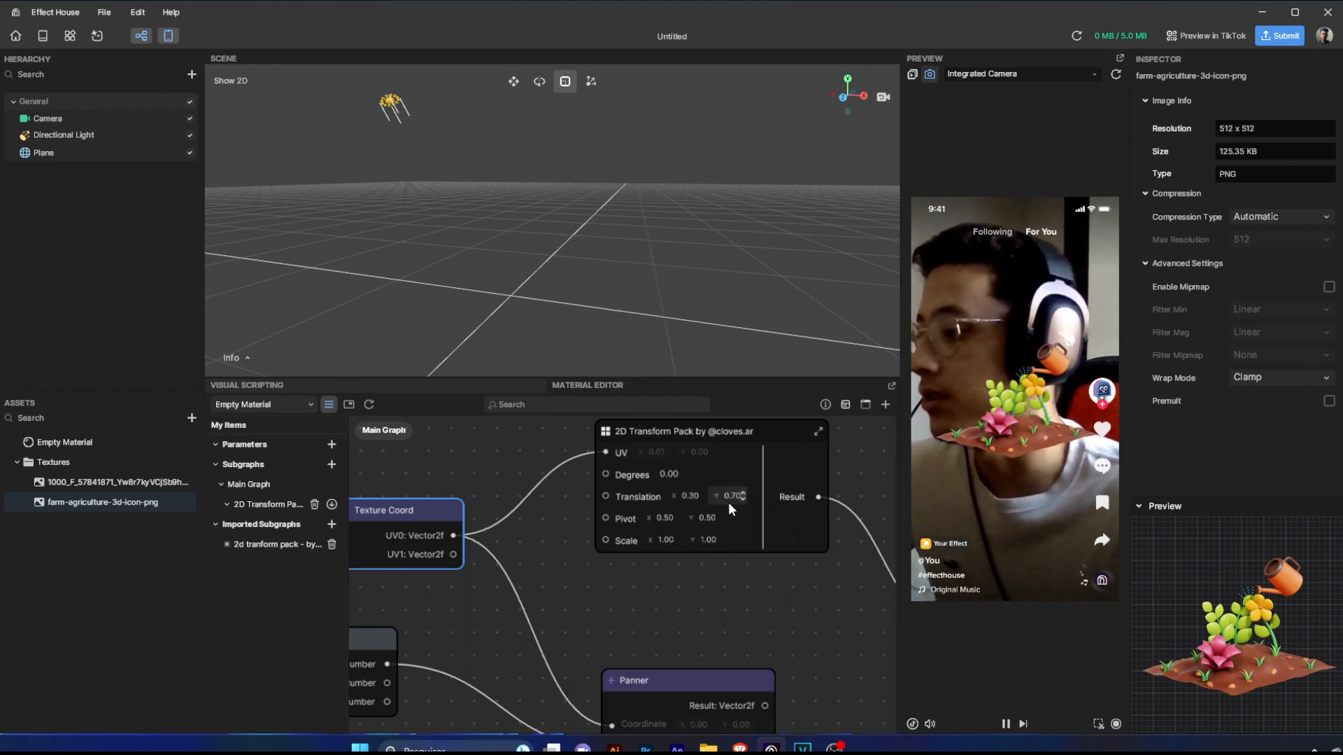
pyautogui.moveTo(730, 497); pyautogui.dragTo(715, 497)
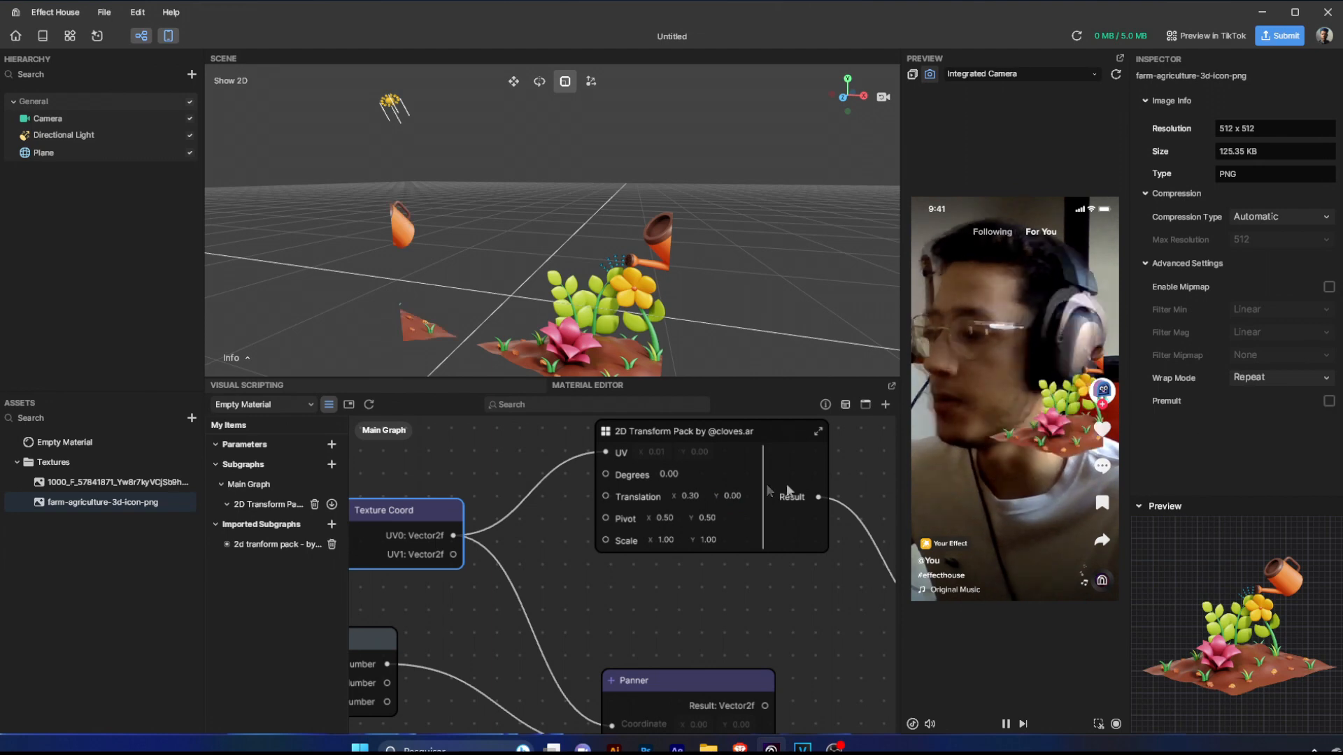
# Set the farm texture's wrap mode back to clamping and test moving the image downward
pyautogui.click(729, 497)
pyautogui.write('0.8')
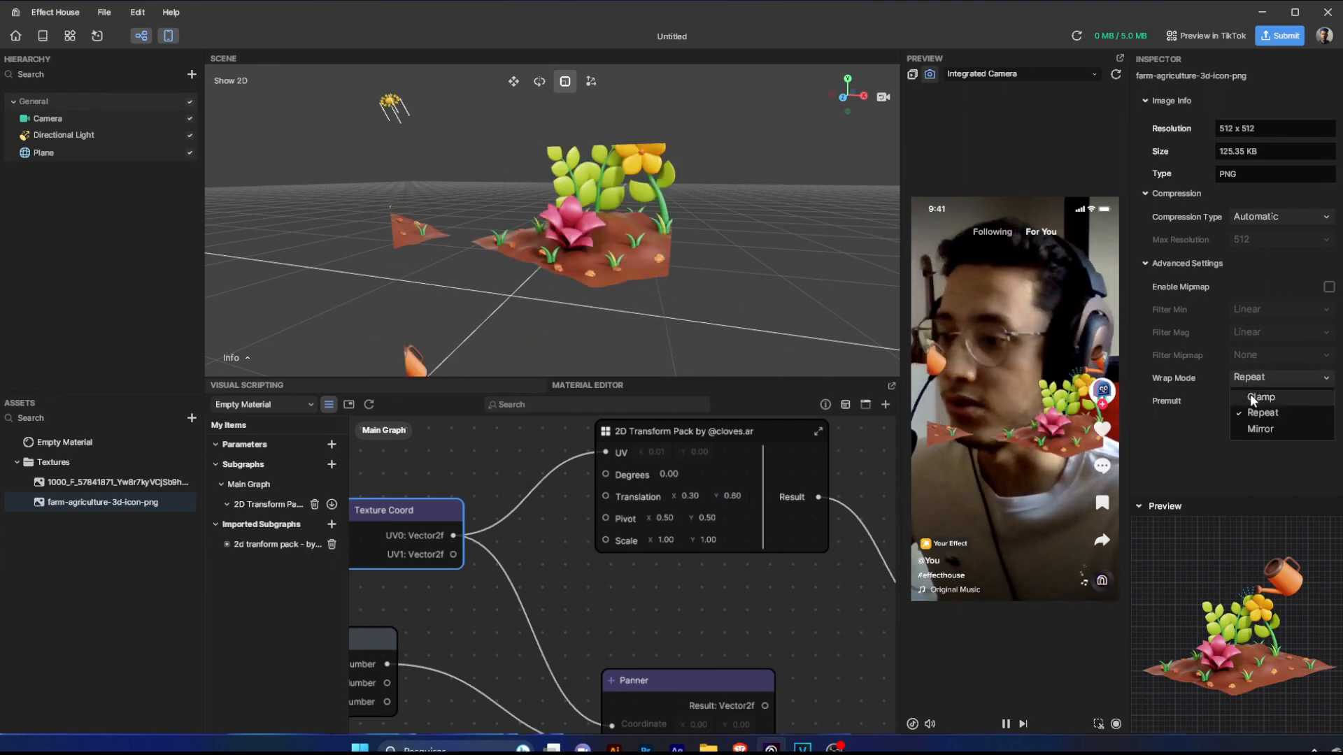
pyautogui.click(1261, 397)
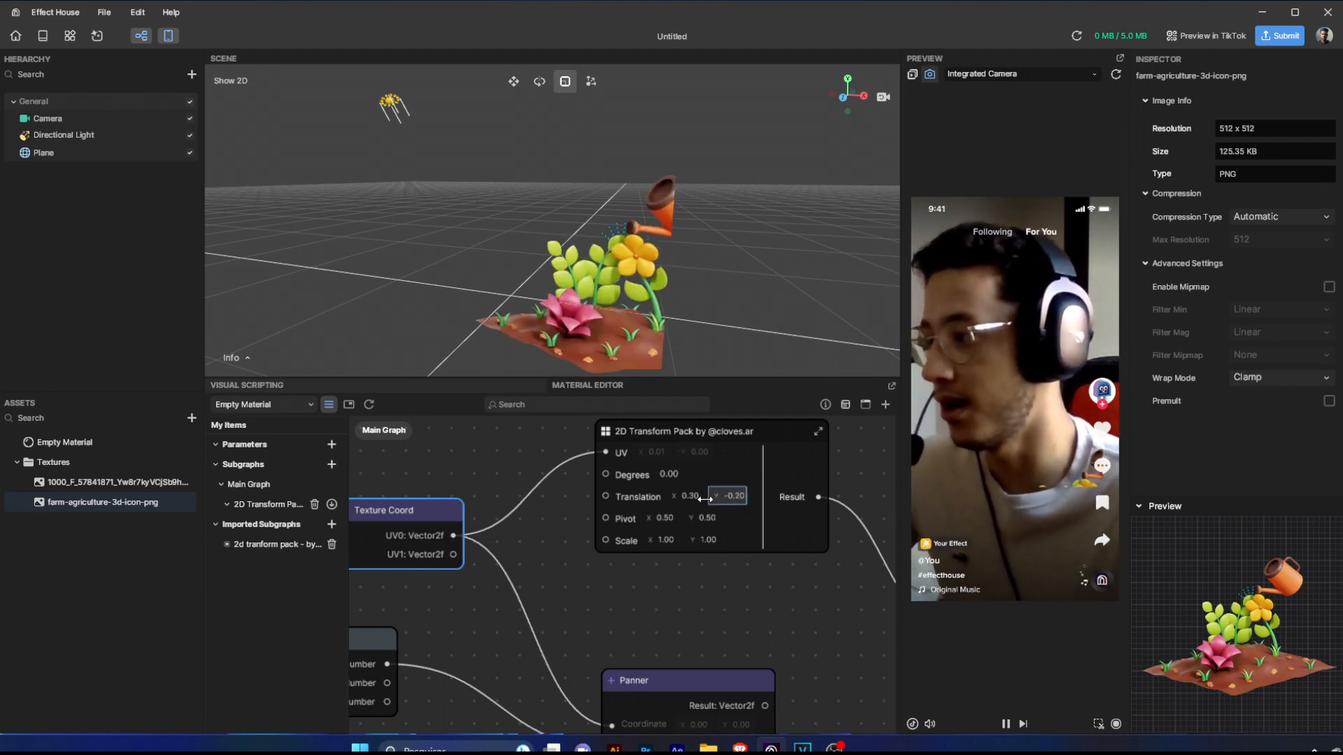
pyautogui.moveTo(687, 497); pyautogui.dragTo(660, 496)
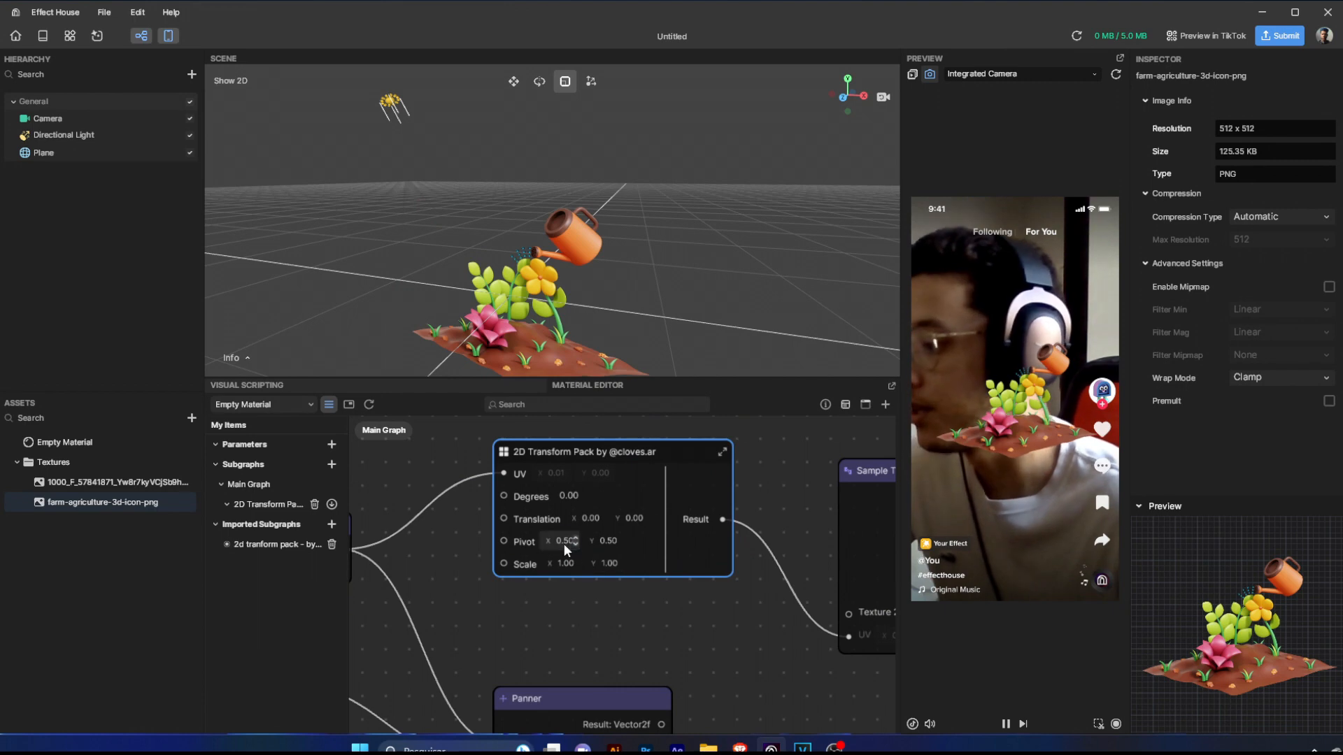
# Set Pivot X to 0 and Translation X back to 0 after testing a horizontal shift
pyautogui.click(562, 540)
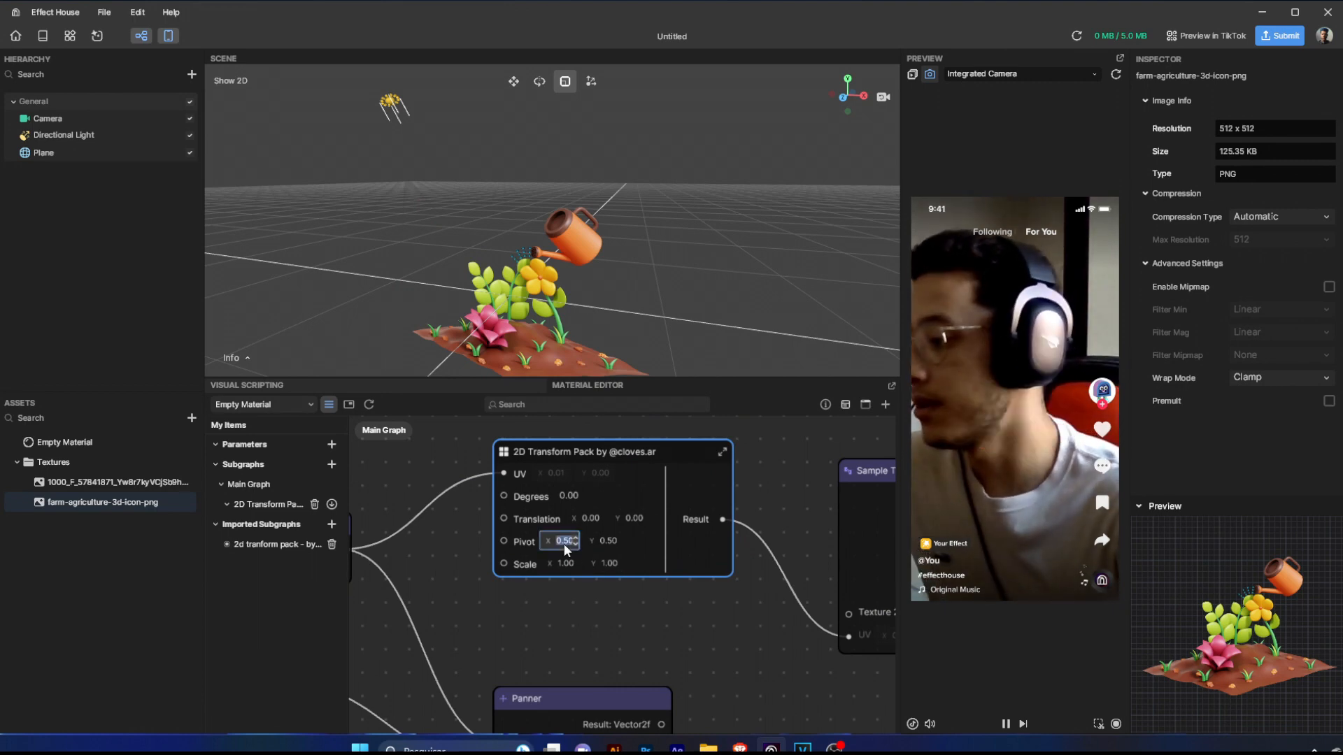
pyautogui.write('0.00')
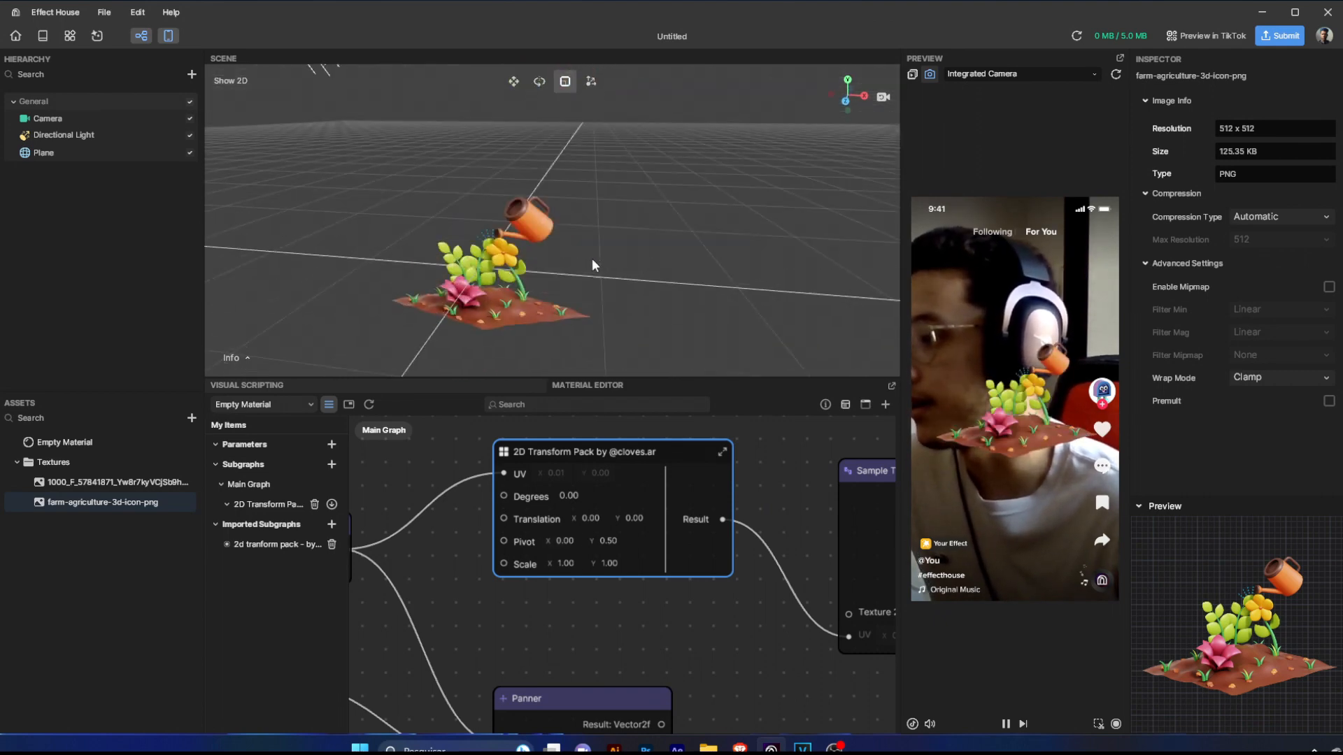
pyautogui.moveTo(565, 519); pyautogui.dragTo(591, 519)
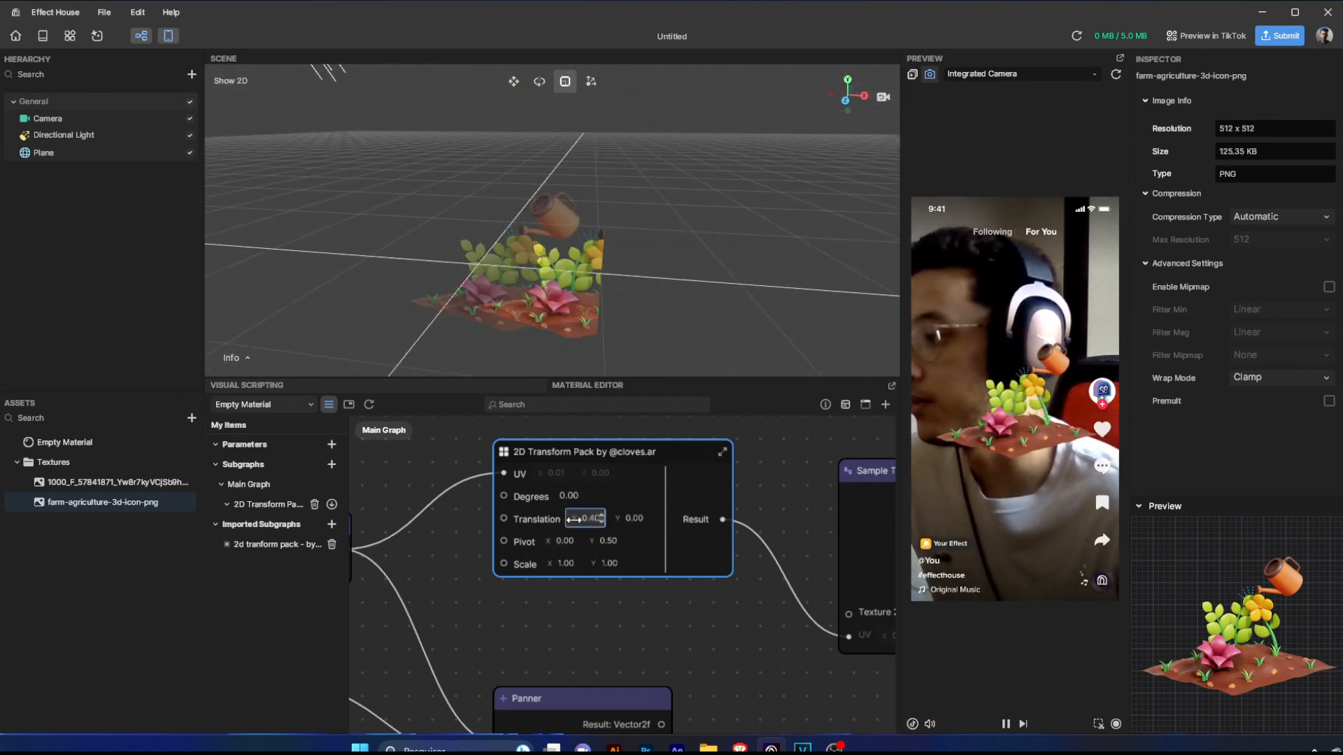
pyautogui.write('0.00')
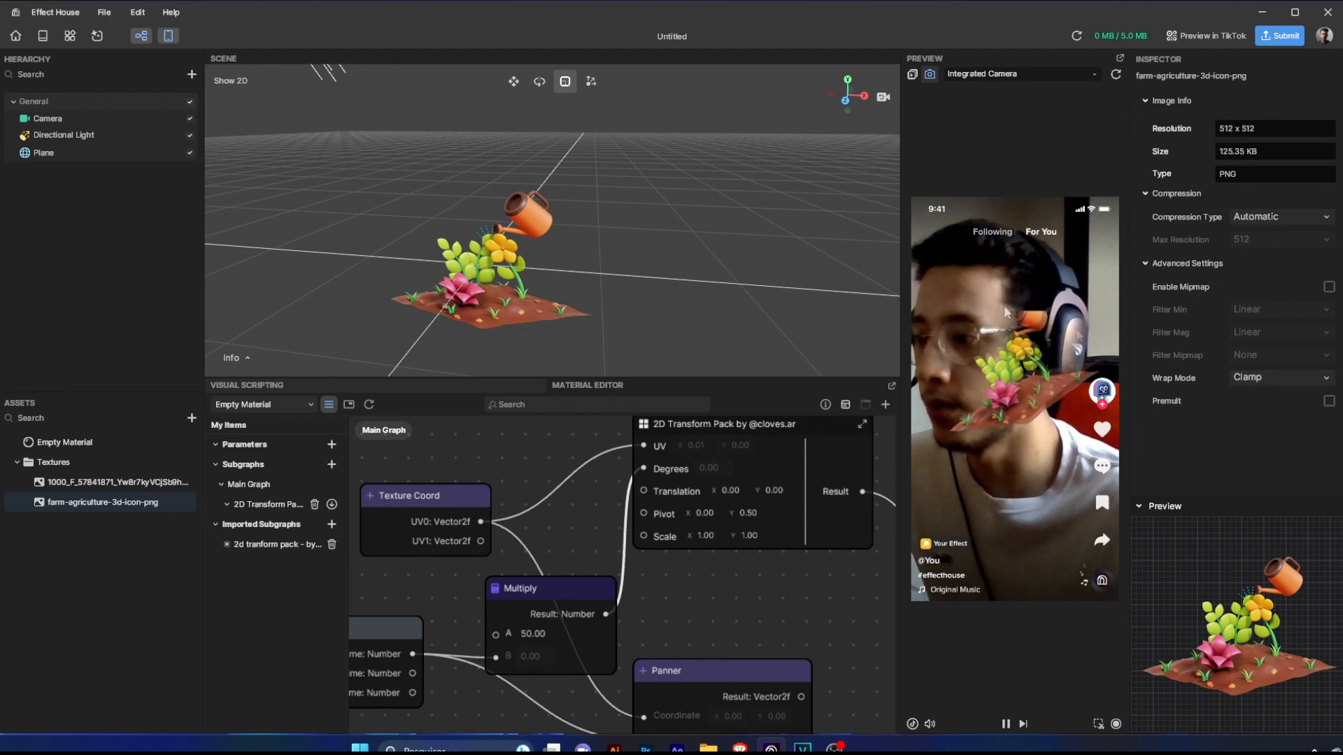
pyautogui.click(43, 152)
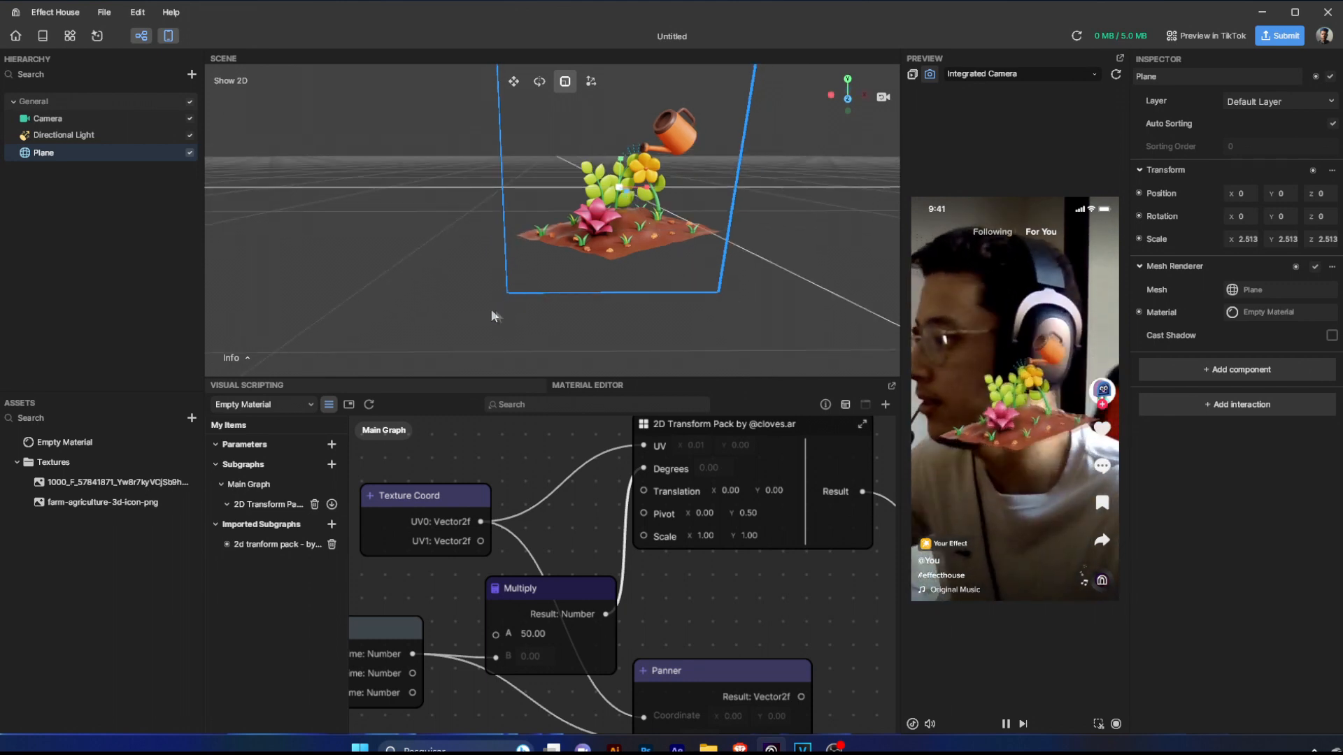
# Return the transform Pivot X value to 0.50
pyautogui.click(698, 512)
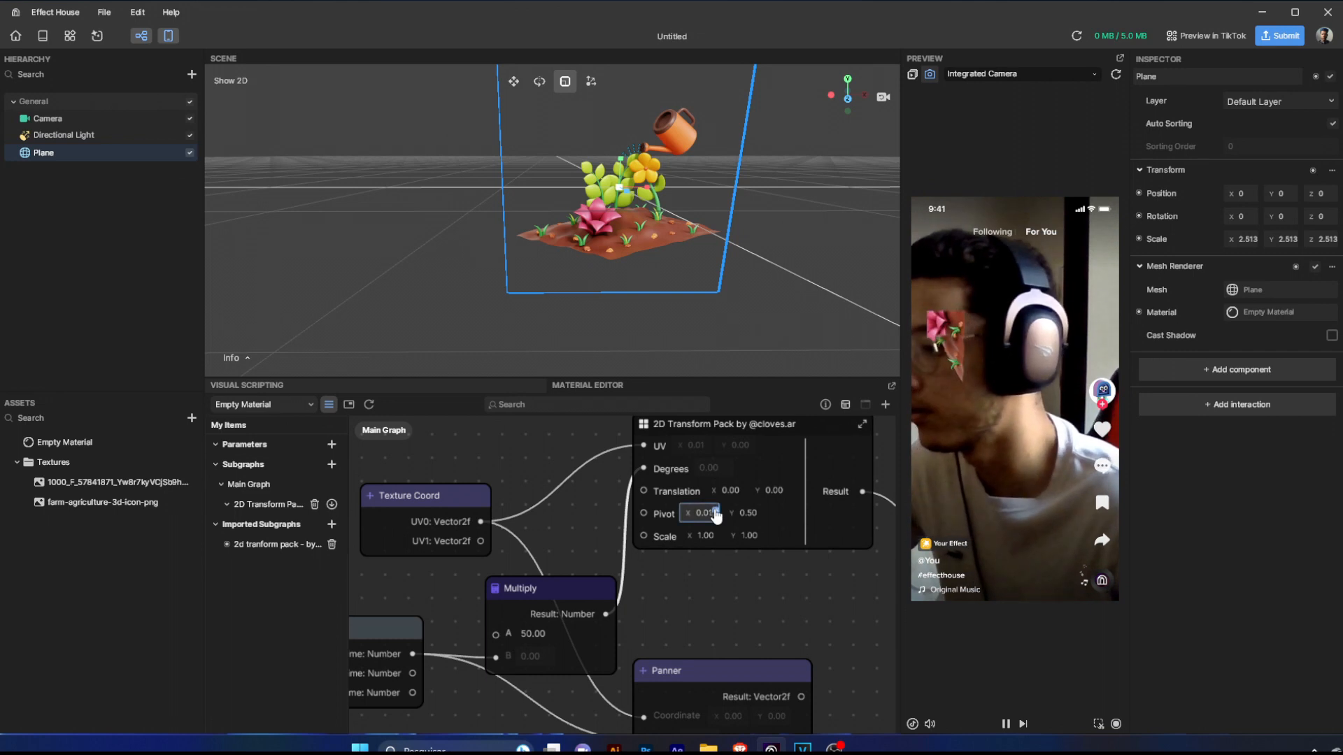
pyautogui.write('0.50')
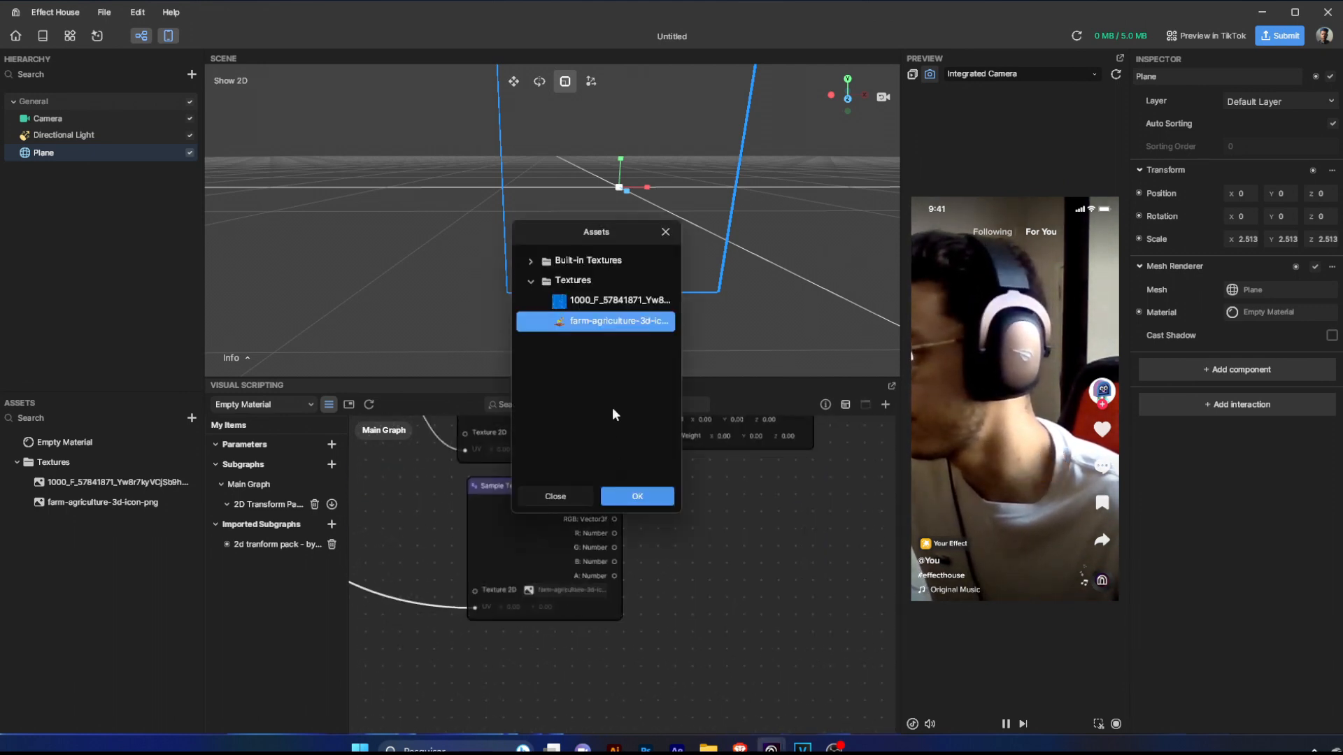
# Assign the water texture to the new sampler, wire it to Shader Color and farm colour into Lerp A
pyautogui.click(636, 495)
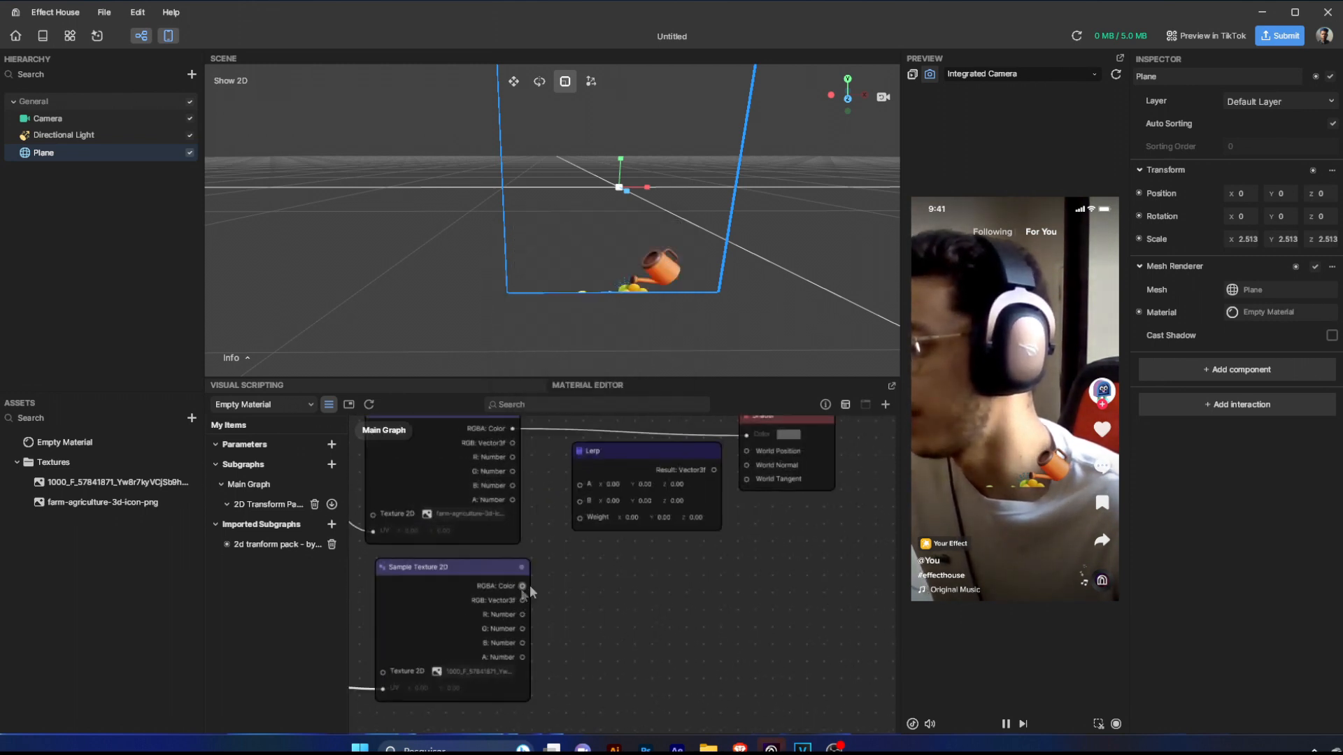
pyautogui.moveTo(522, 586); pyautogui.dragTo(706, 599)
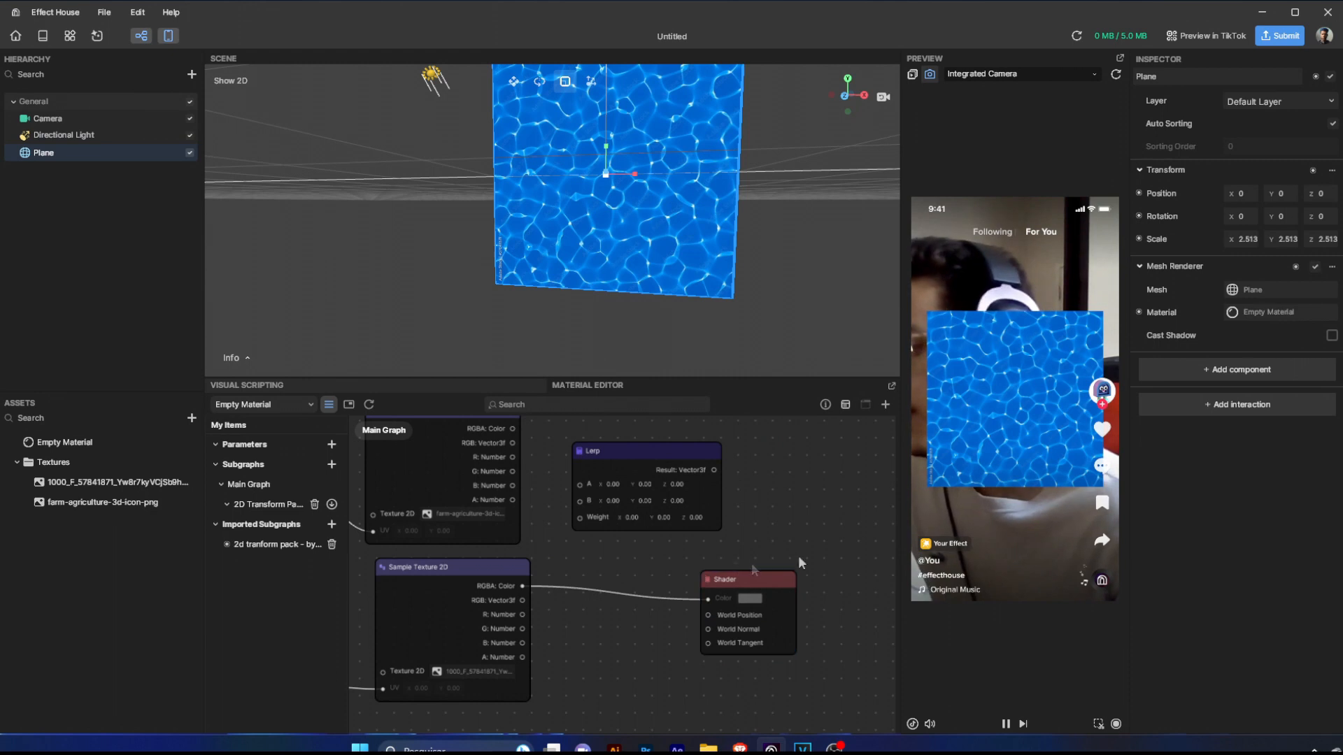
pyautogui.moveTo(724, 580); pyautogui.dragTo(797, 527)
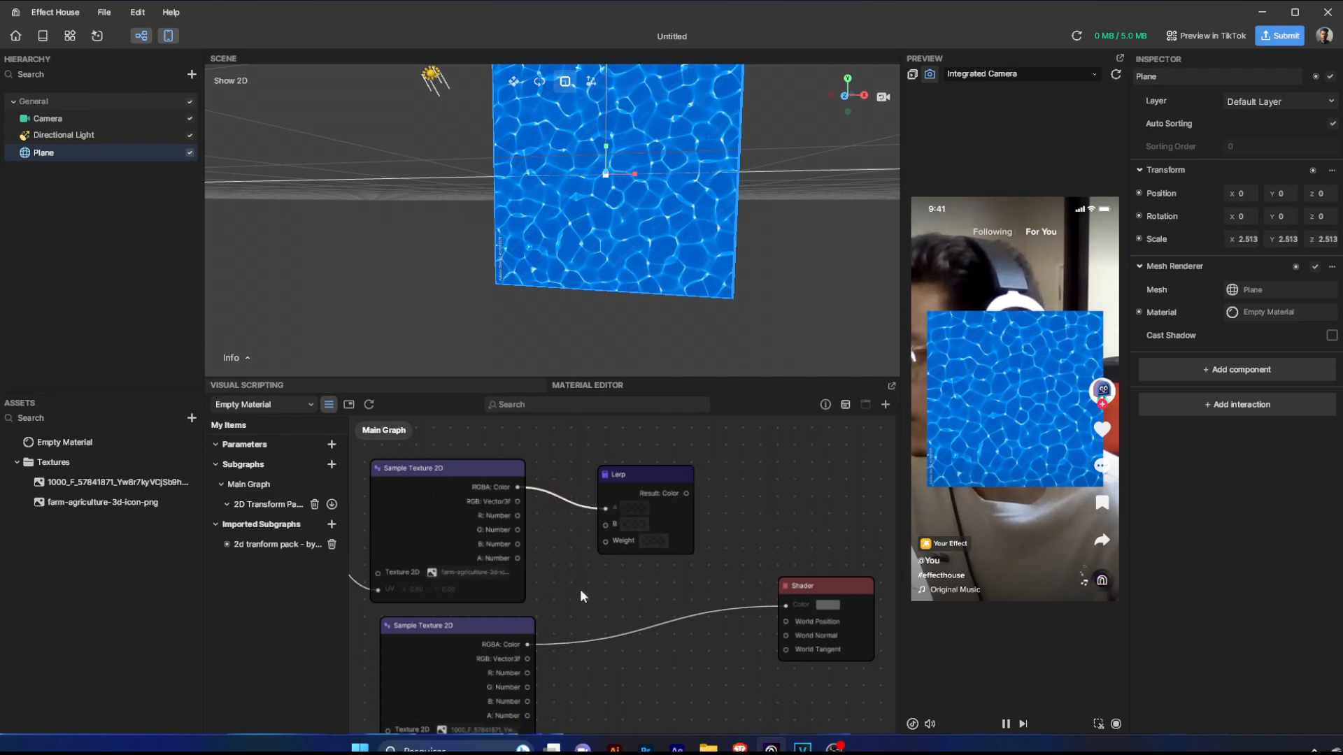
pyautogui.moveTo(617, 474); pyautogui.dragTo(696, 468)
pyautogui.write('on')
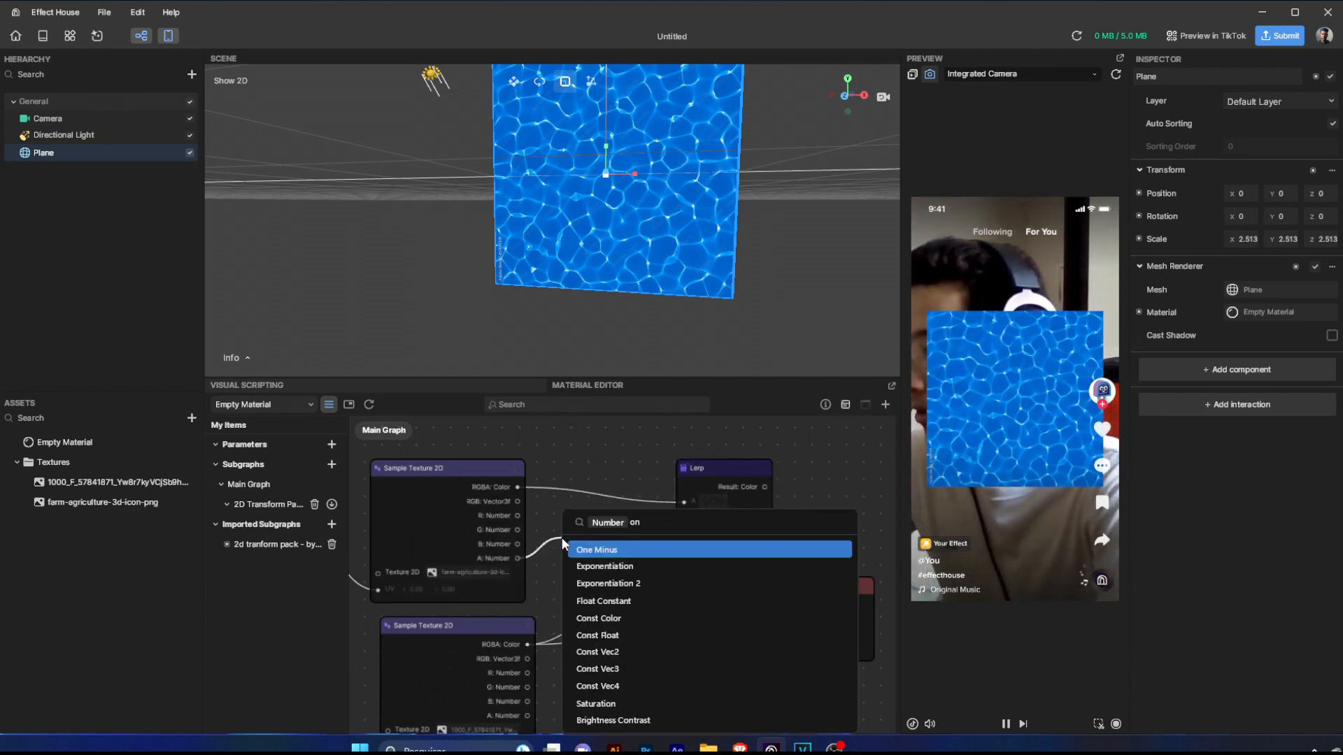
# Add a One Minus node from the farm alpha into the Lerp and set Translation X to 0.30
pyautogui.click(597, 549)
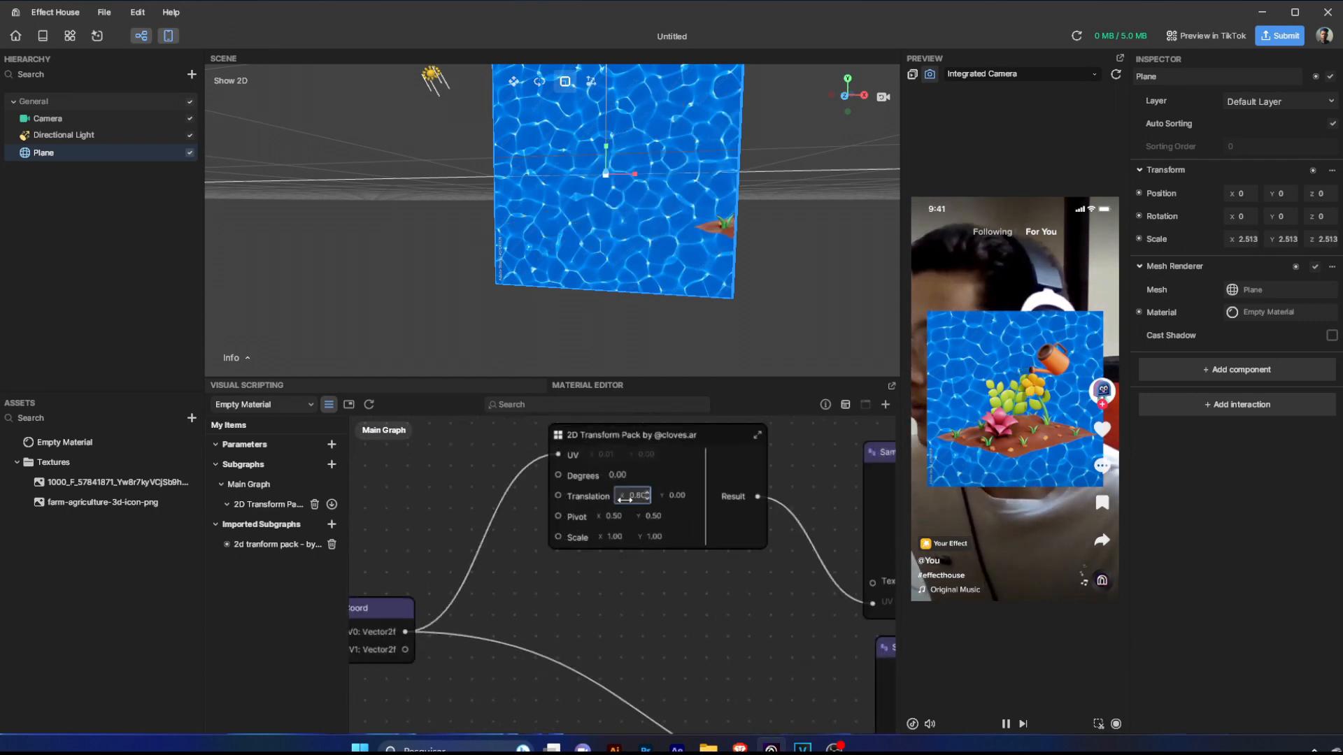
pyautogui.moveTo(638, 495); pyautogui.dragTo(631, 496)
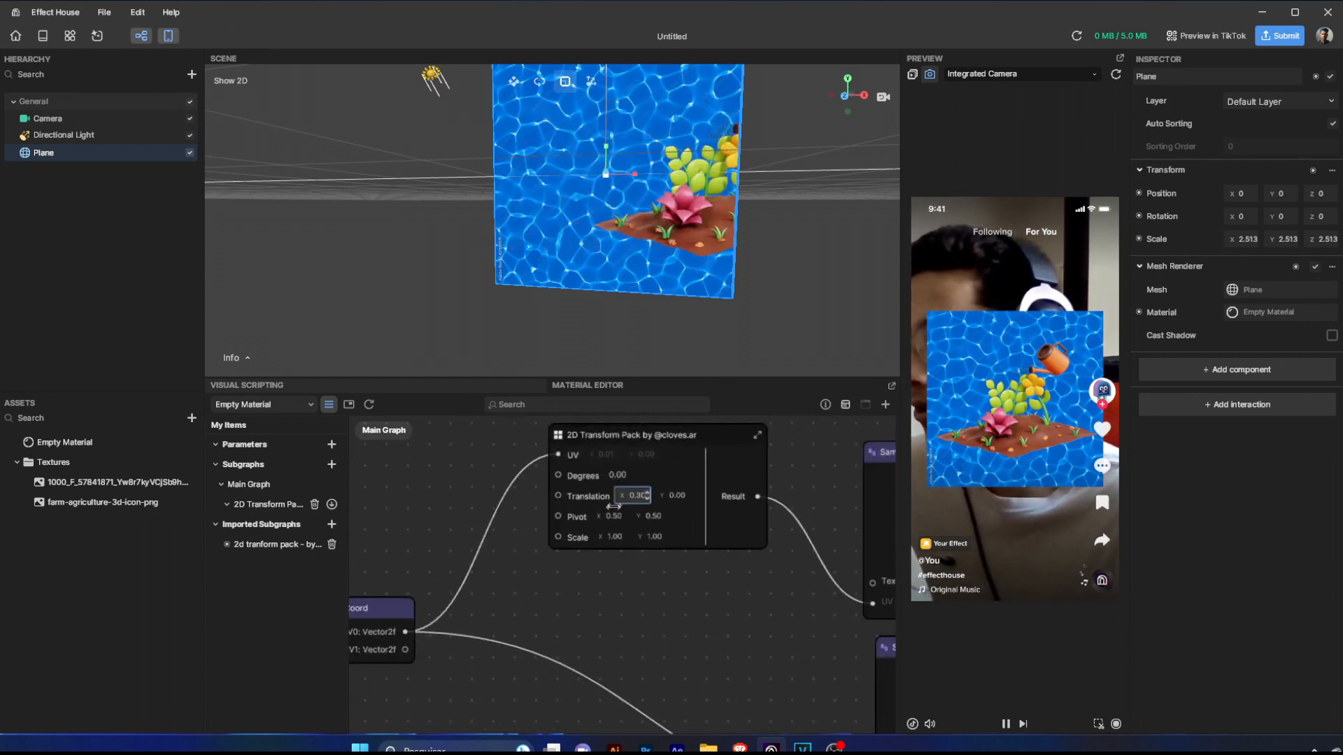